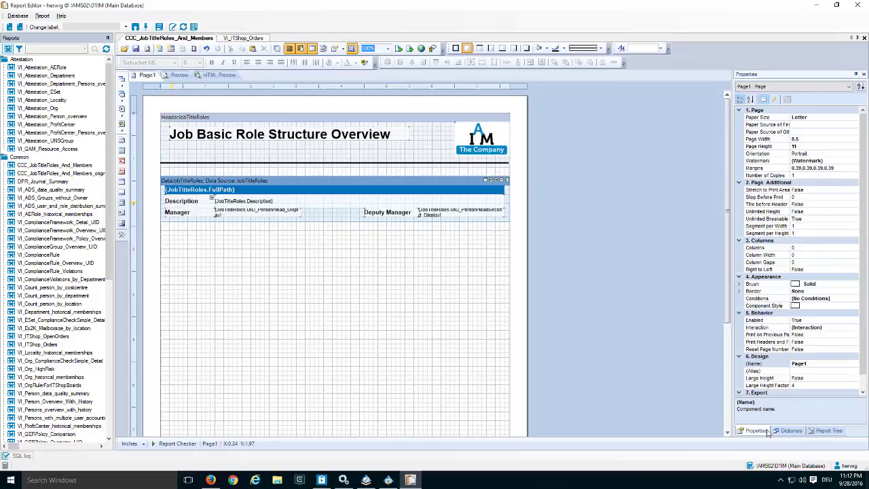
- Drag the PersonInOrg data source from Dictionary > Data Sources > Quest onto the page as a new band
left_click(789, 429)
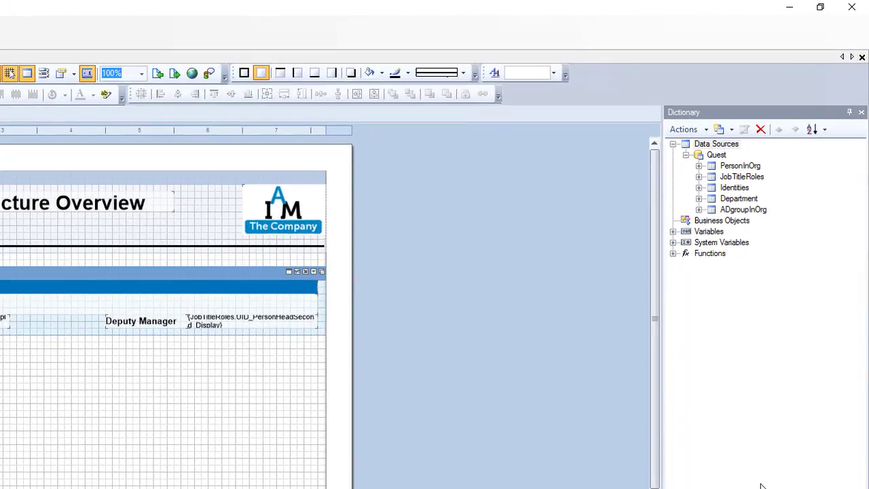
mouse_move(782, 369)
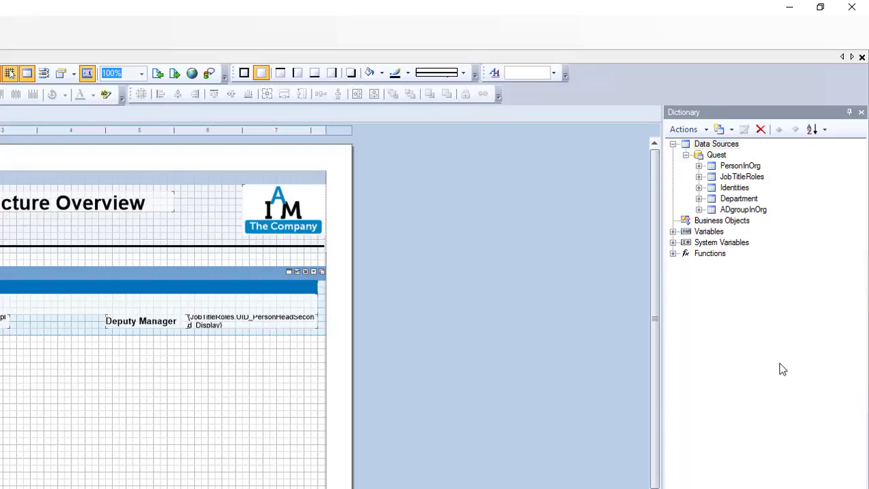
mouse_move(740, 175)
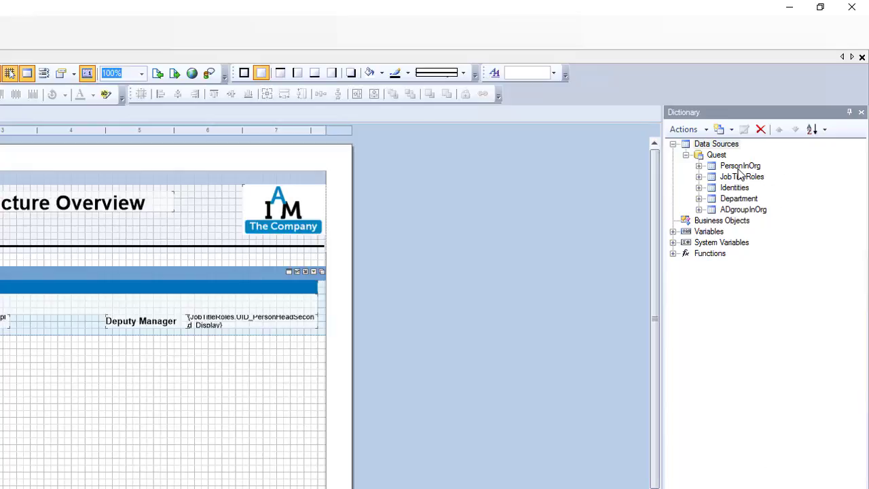
left_click(738, 165)
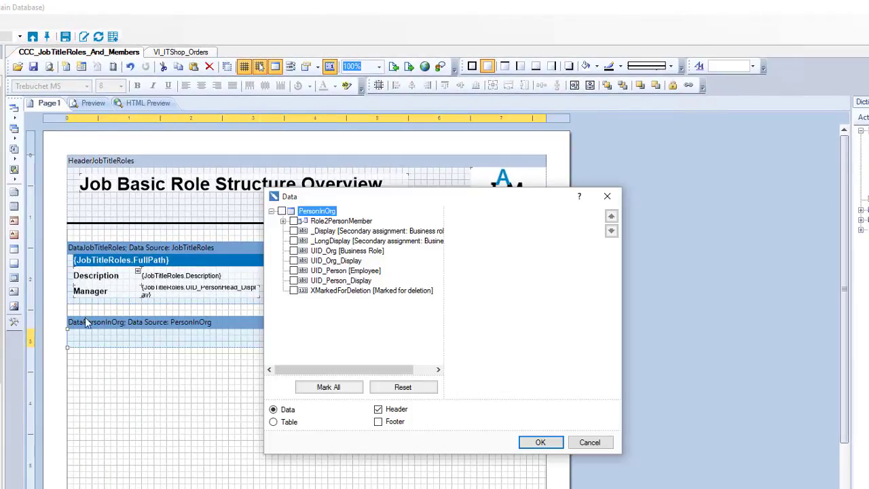
mouse_move(332, 312)
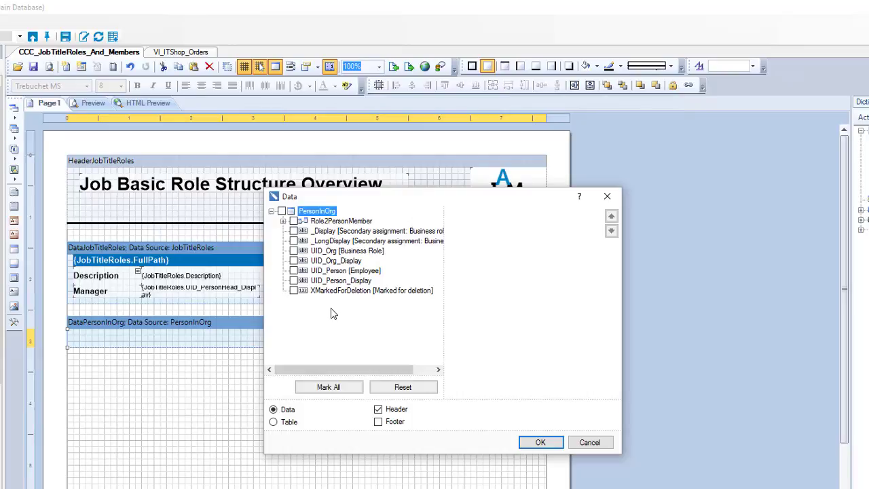
mouse_move(348, 288)
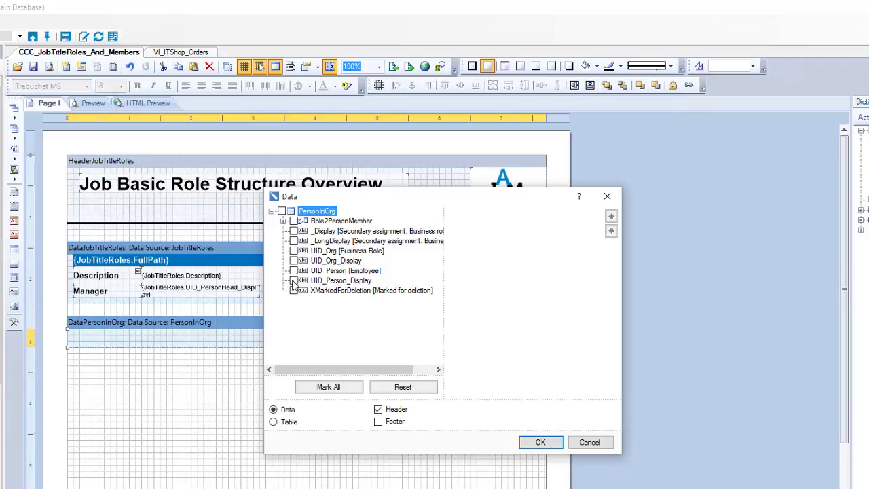
- Include the UID_Person_Display column with Data and Header options and confirm the Data dialog
left_click(293, 280)
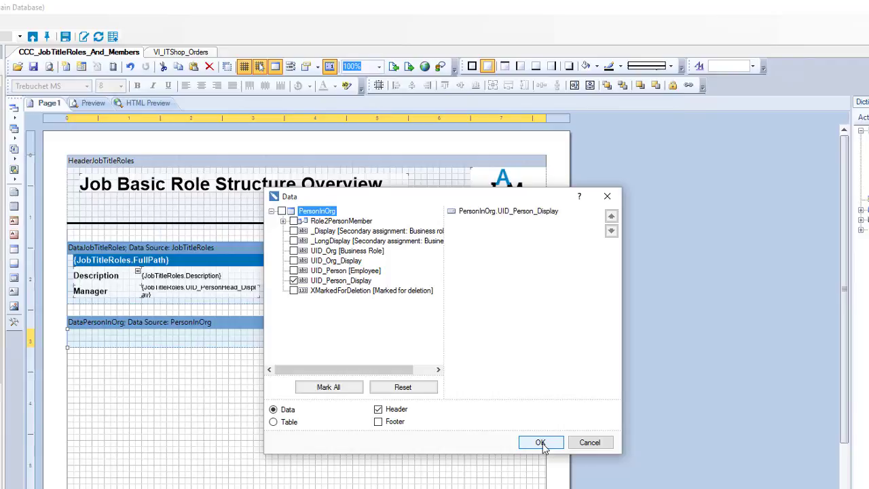
left_click(541, 442)
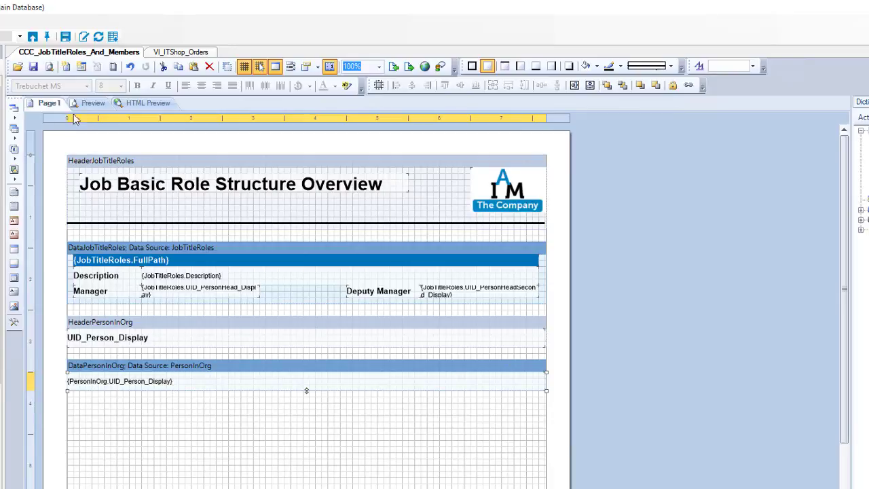
left_click(92, 103)
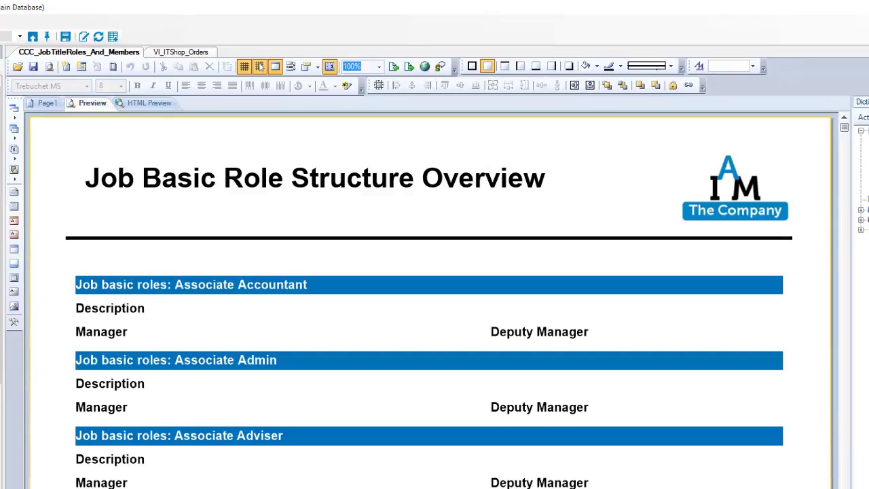
scroll("down", 3)
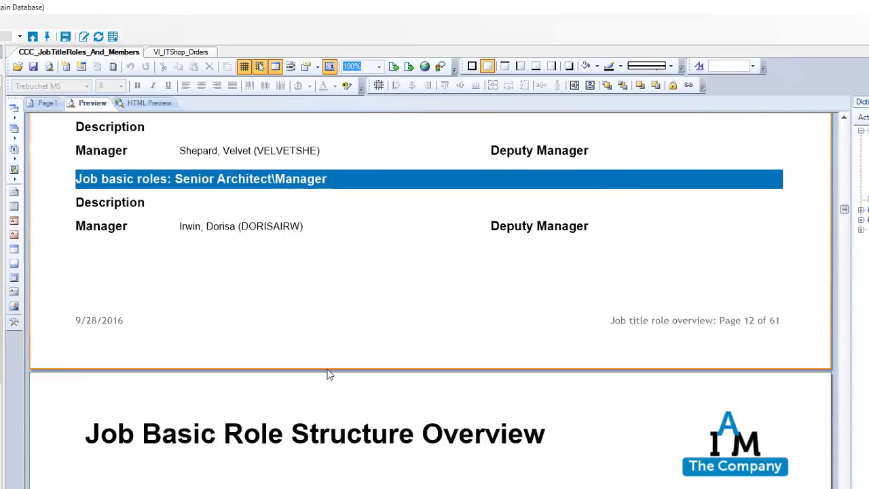
scroll("down", 3)
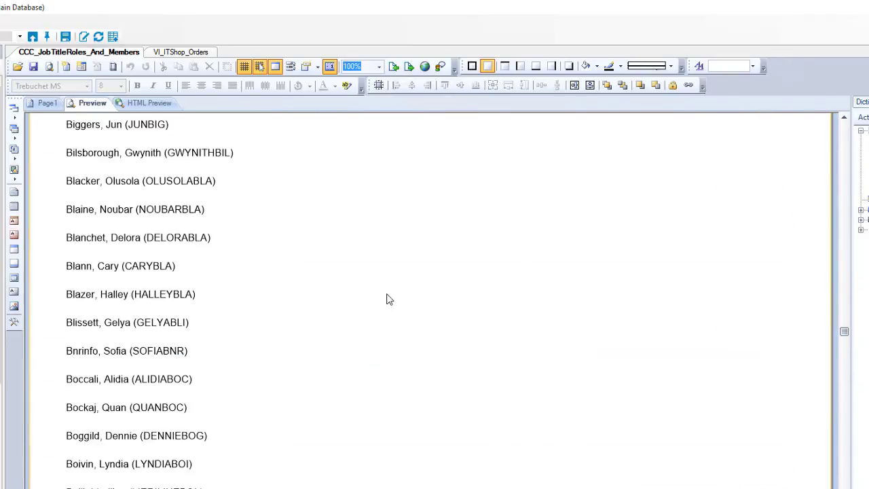
scroll("down", 3)
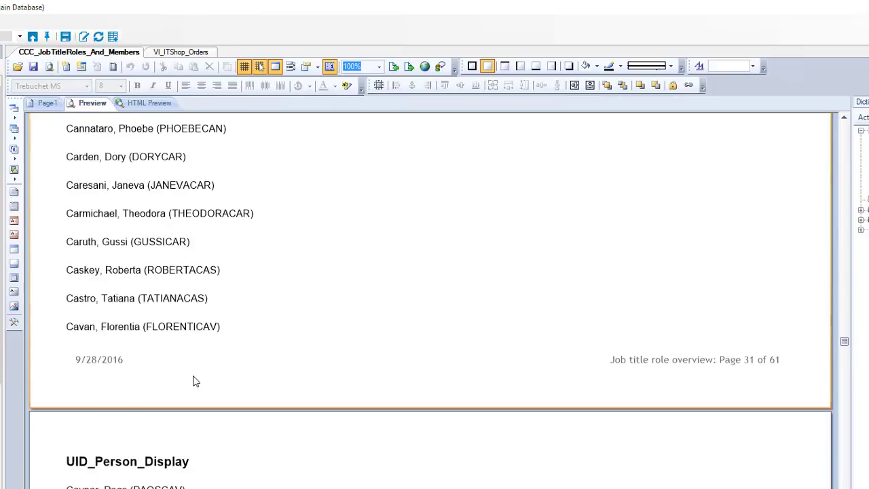
scroll("down", 3)
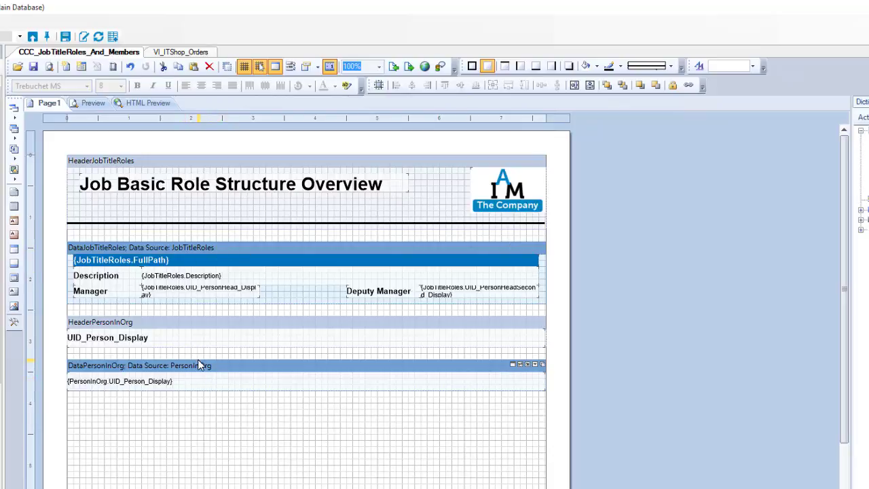
mouse_move(455, 387)
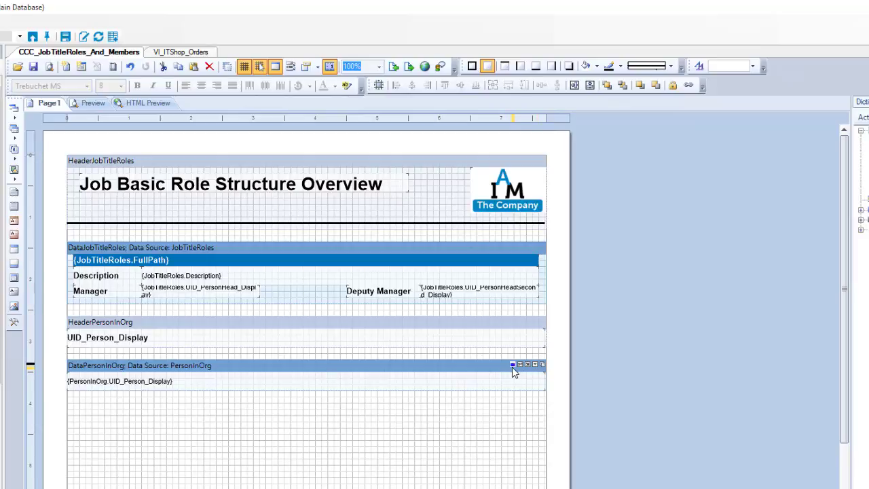
- Set the member band's relation to Role2PersonMember and its master component to DataJobTitleRoles
left_click(513, 364)
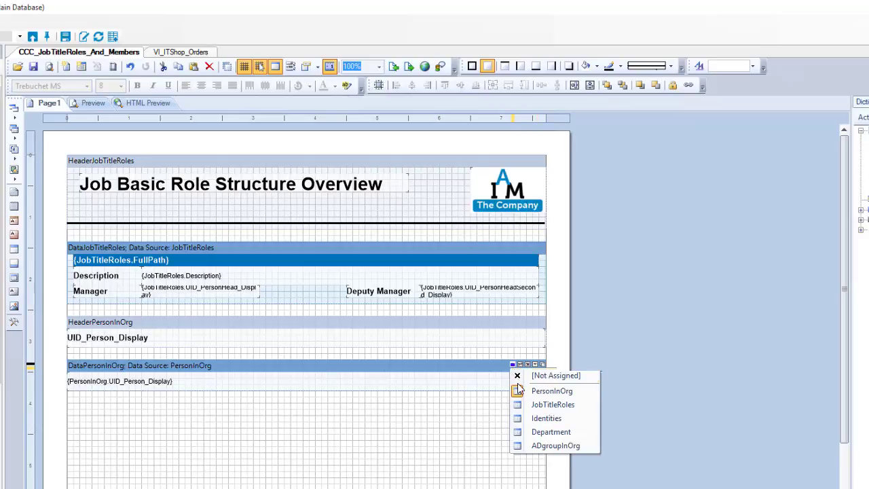
mouse_move(551, 391)
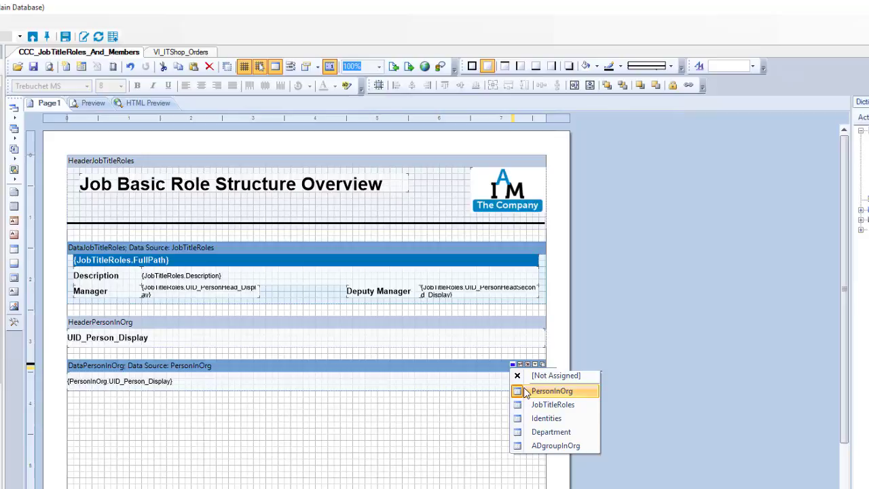
mouse_move(519, 372)
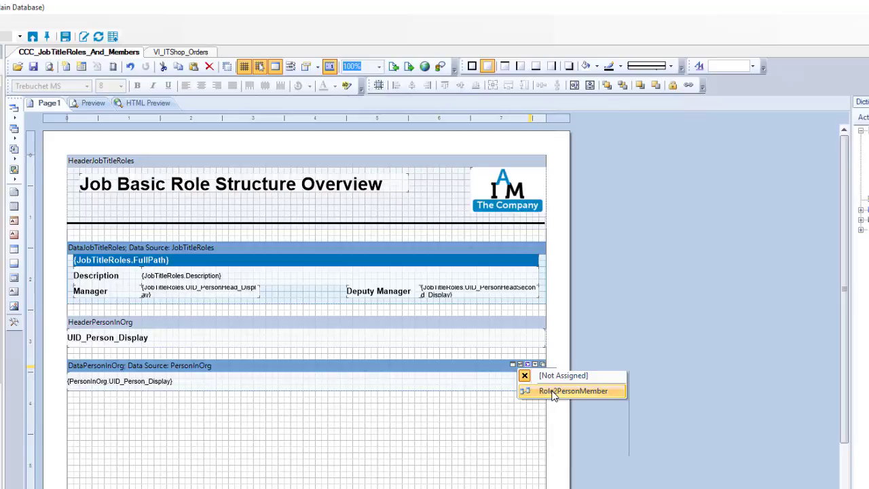
left_click(573, 391)
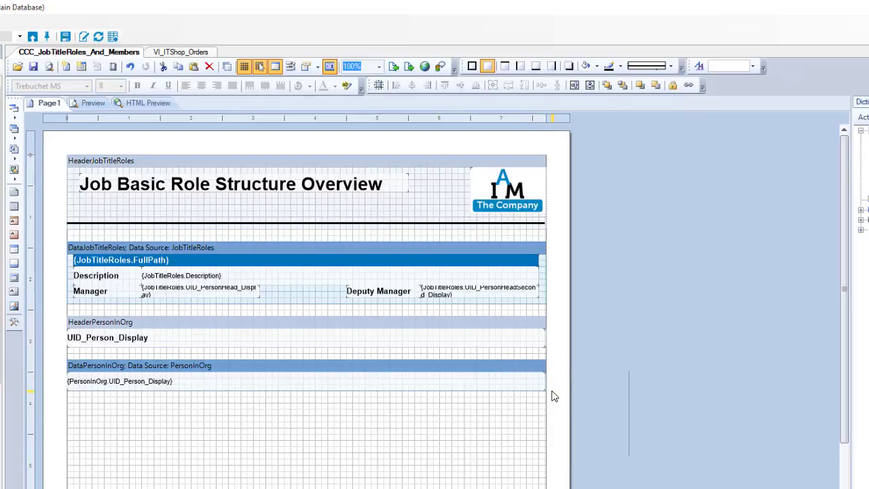
left_click(532, 364)
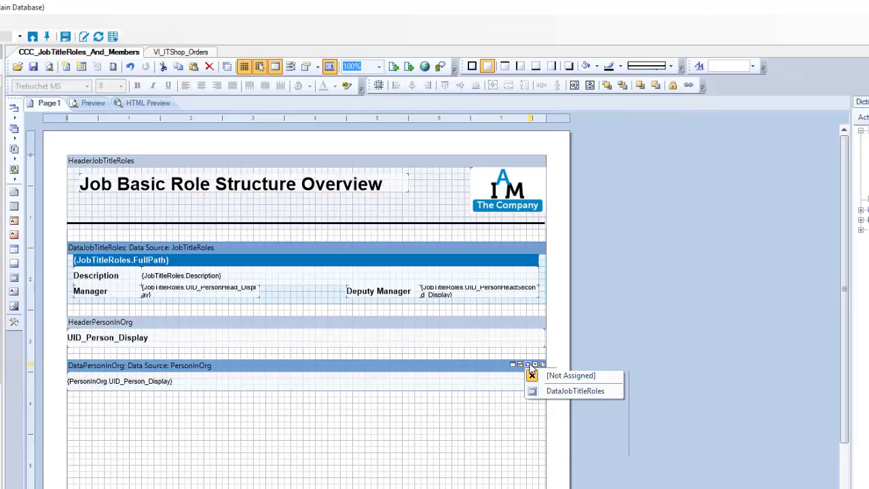
mouse_move(575, 391)
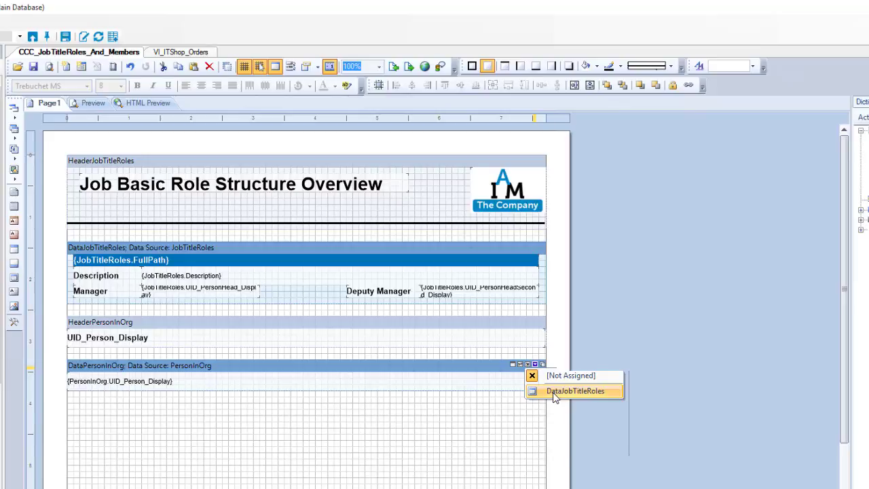
left_click(576, 391)
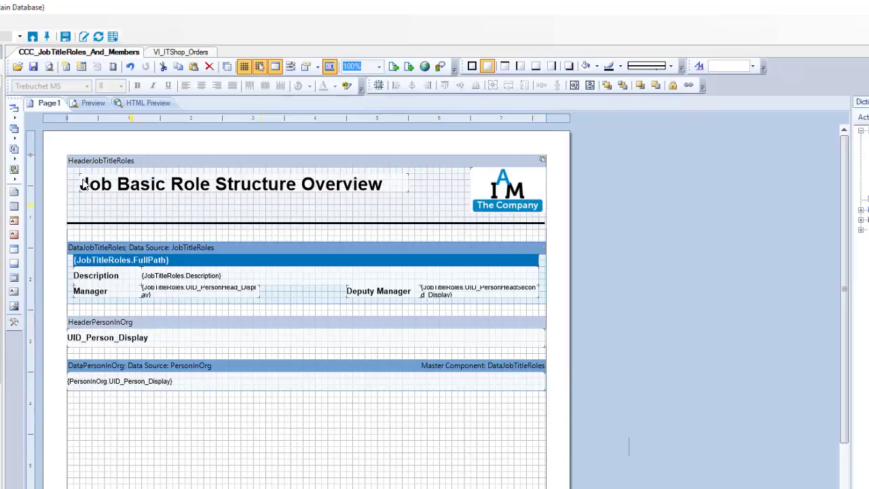
left_click(92, 103)
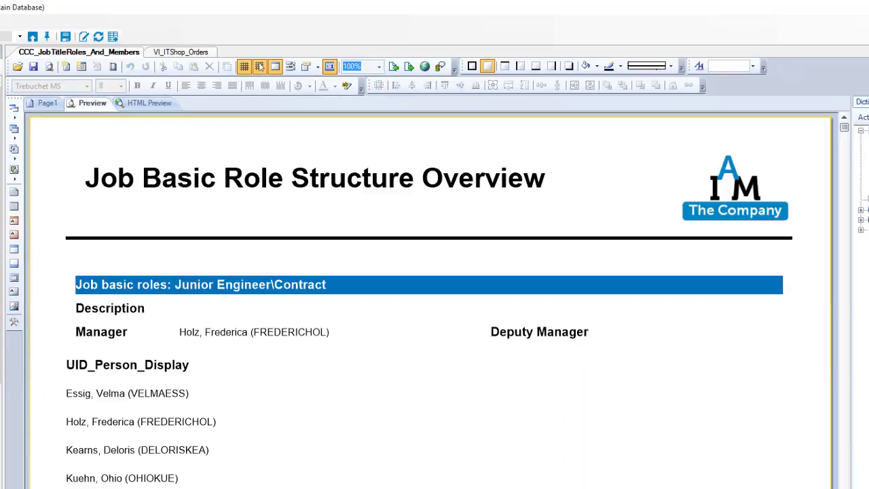
scroll("down", 3)
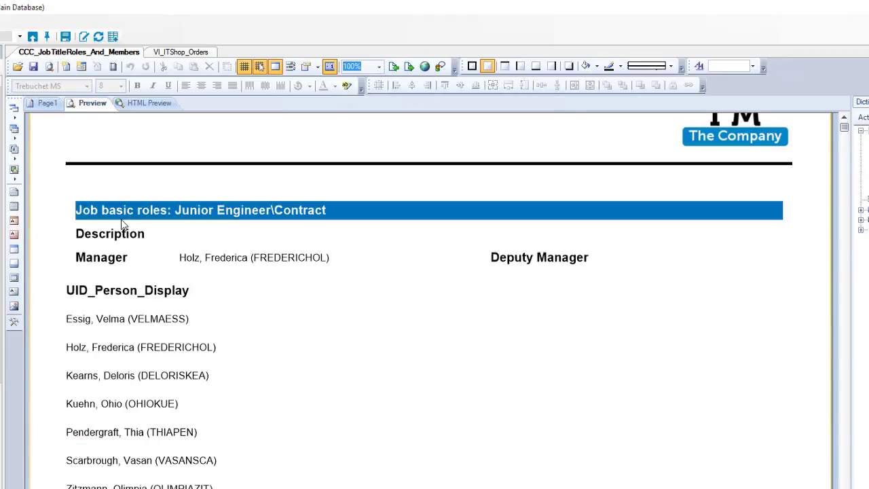
mouse_move(125, 426)
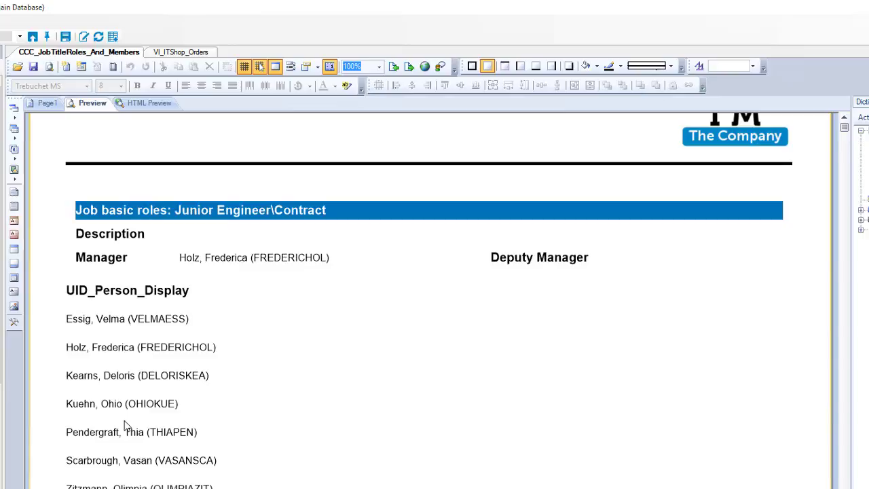
mouse_move(155, 400)
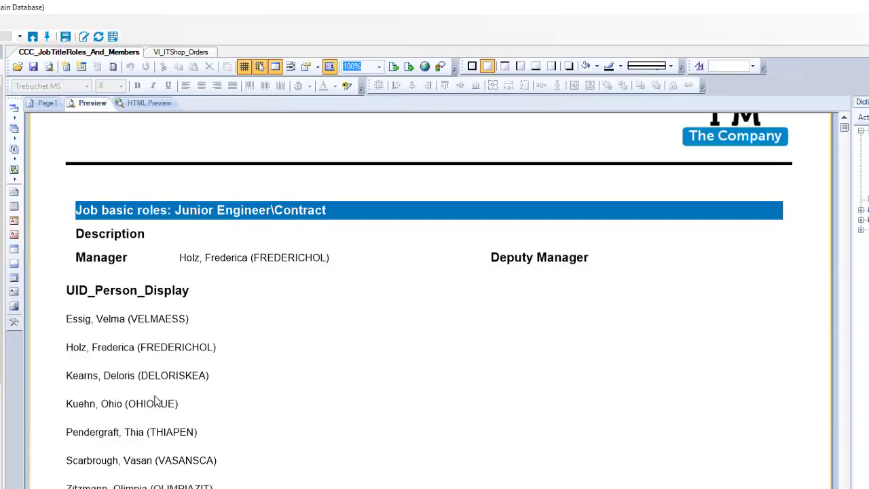
mouse_move(158, 310)
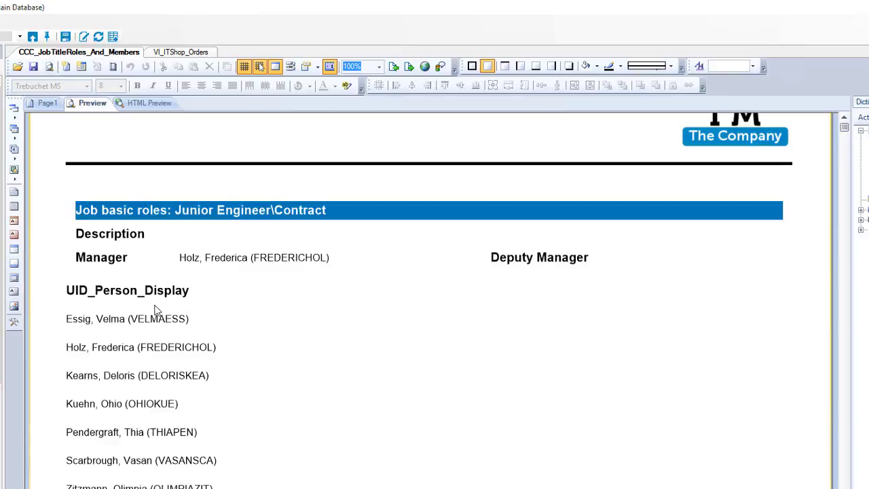
mouse_move(147, 314)
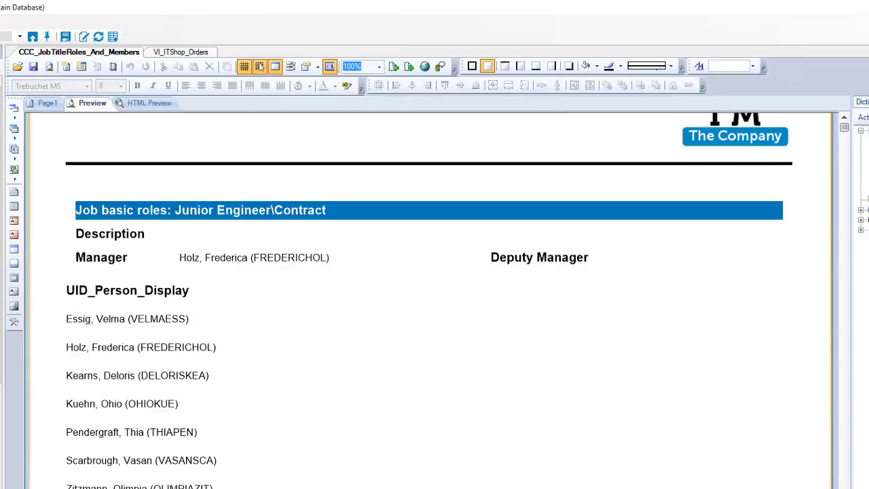
mouse_move(144, 334)
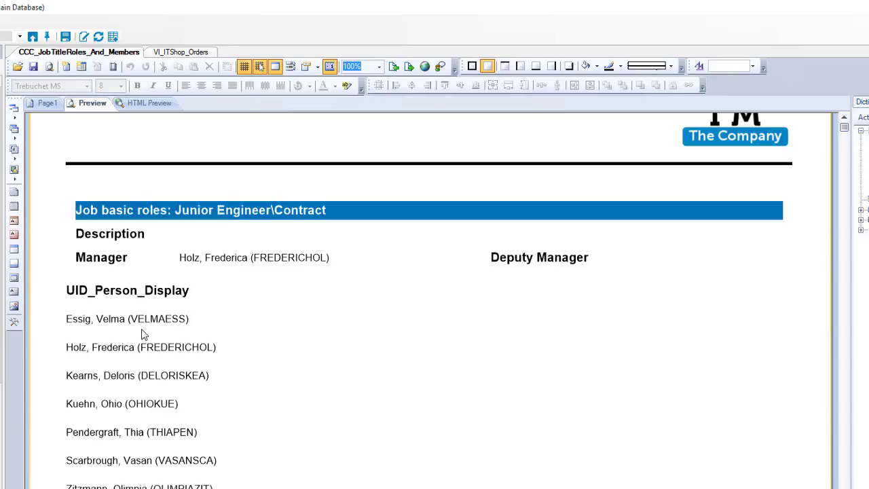
mouse_move(400, 385)
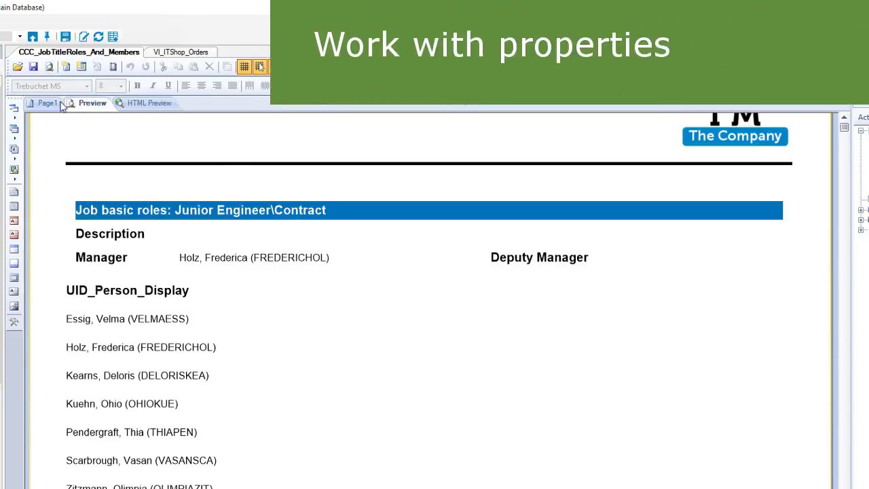
- Set the DataPersonInOrg band's Columns to 2 and preview the two-column member lists
left_click(49, 104)
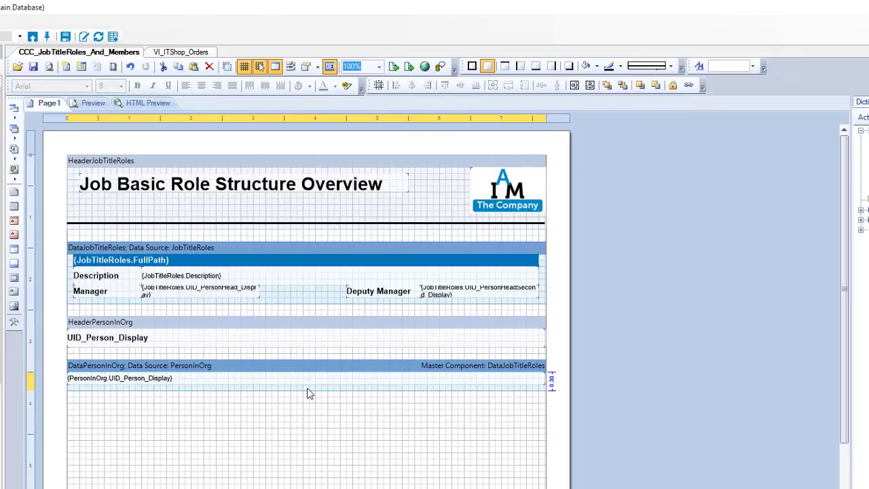
left_click(119, 378)
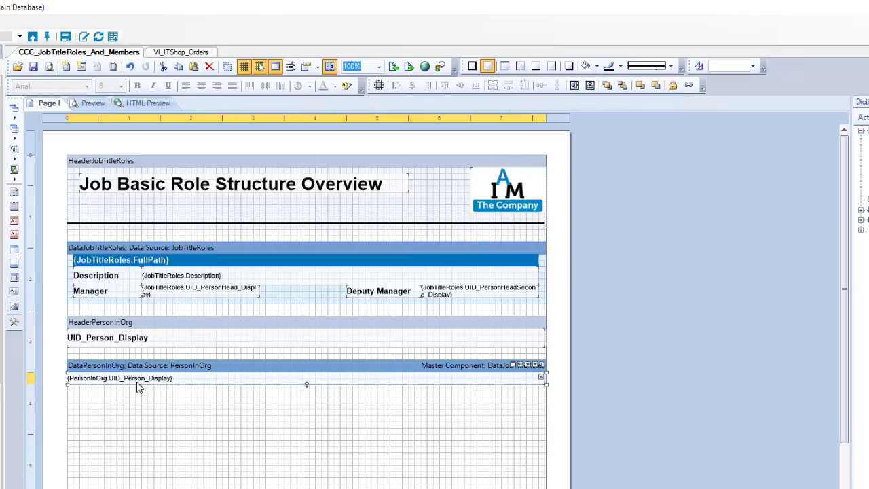
left_click(120, 377)
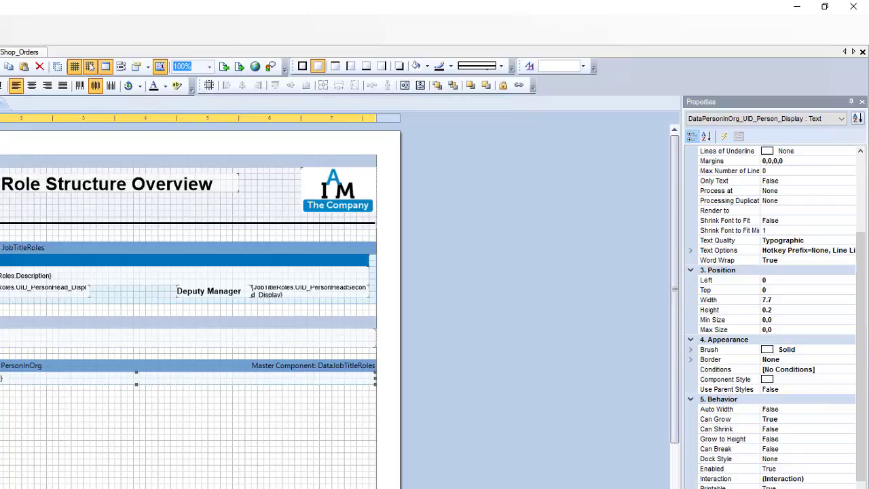
mouse_move(739, 379)
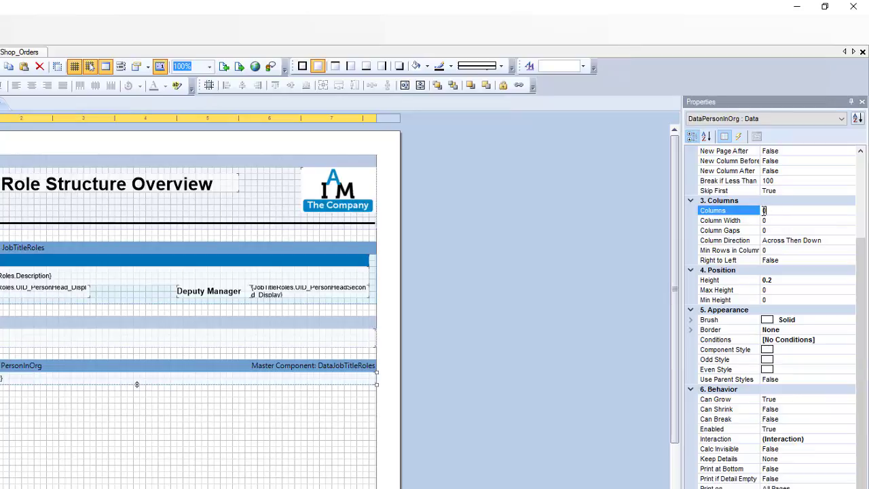
type("2")
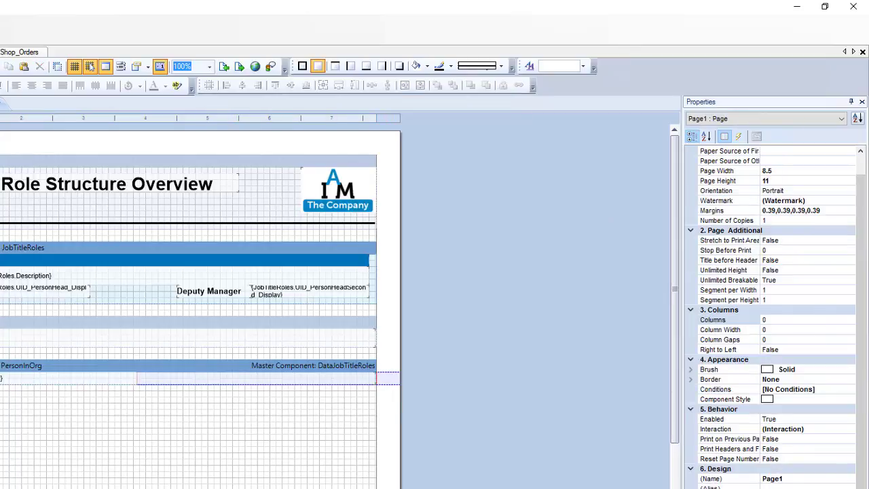
left_click(99, 103)
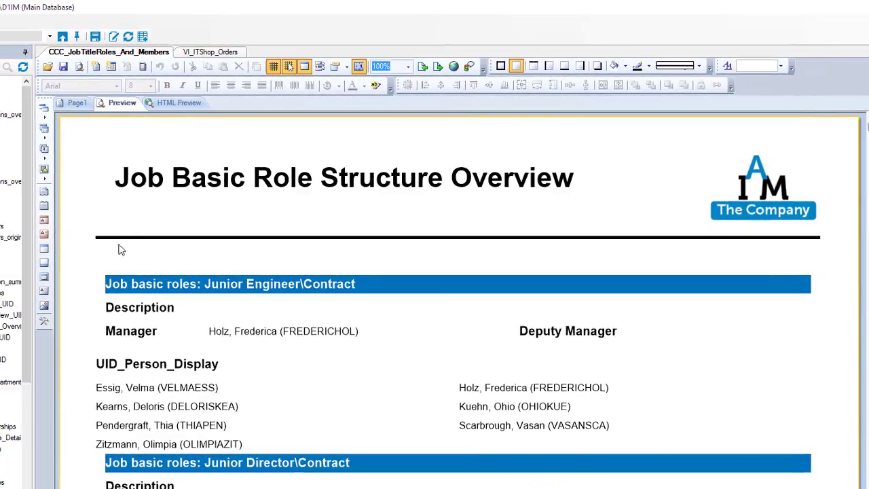
- Return to the Page1 design layout, selecting then deselecting the member name field
left_click(79, 103)
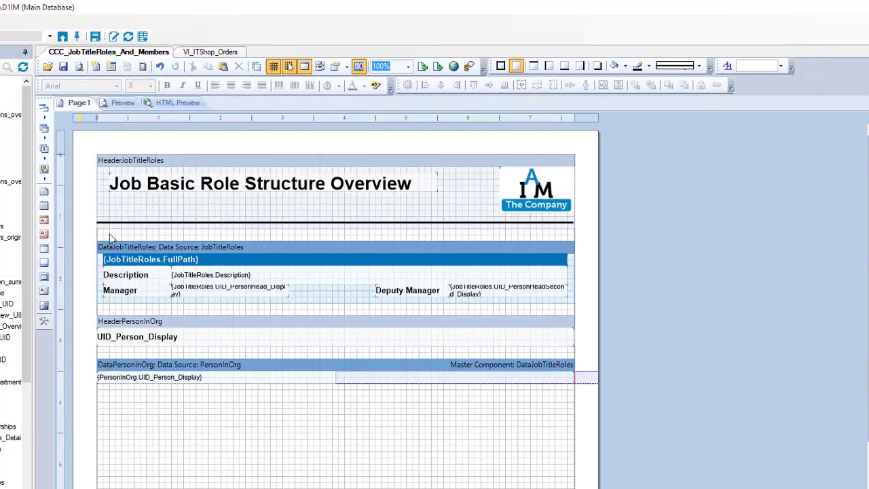
left_click(170, 377)
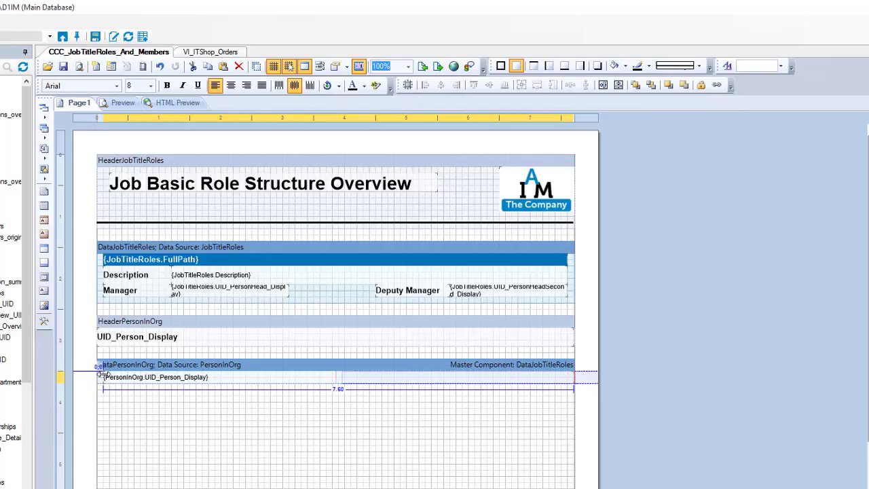
left_click(340, 377)
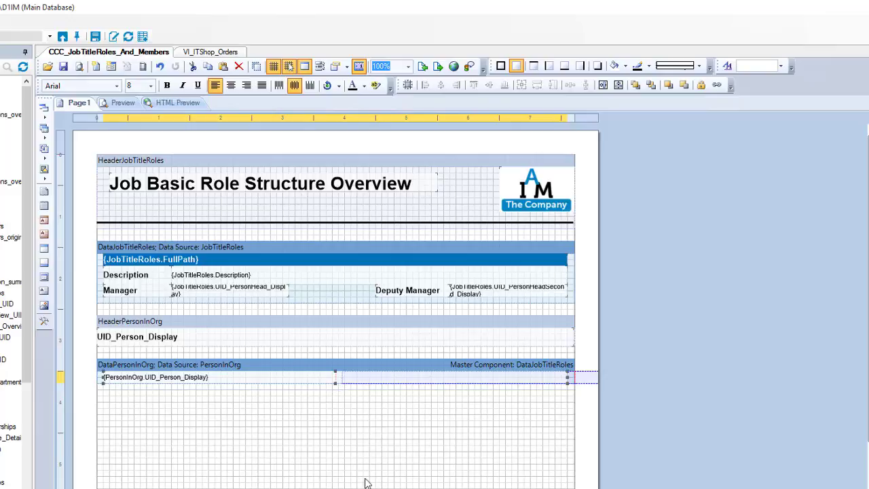
mouse_move(324, 472)
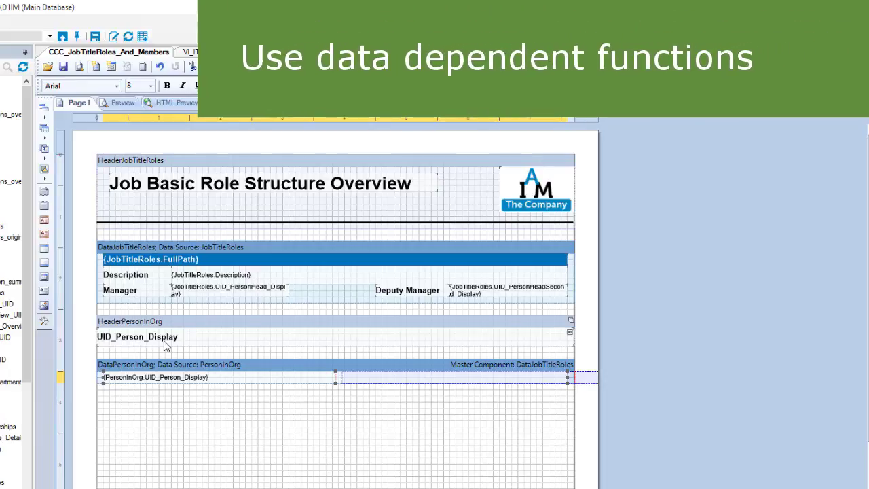
- Edit the member header text so it reads 'Member'
double_click(135, 336)
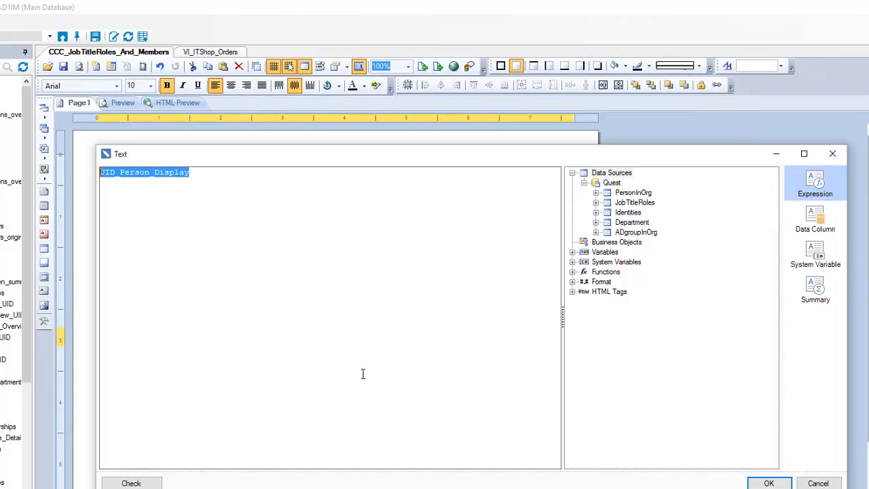
type("Mem")
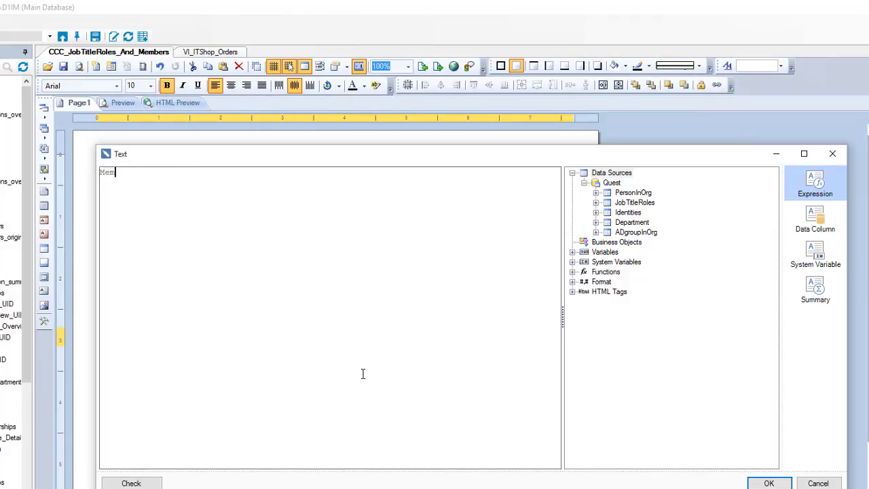
type("ber")
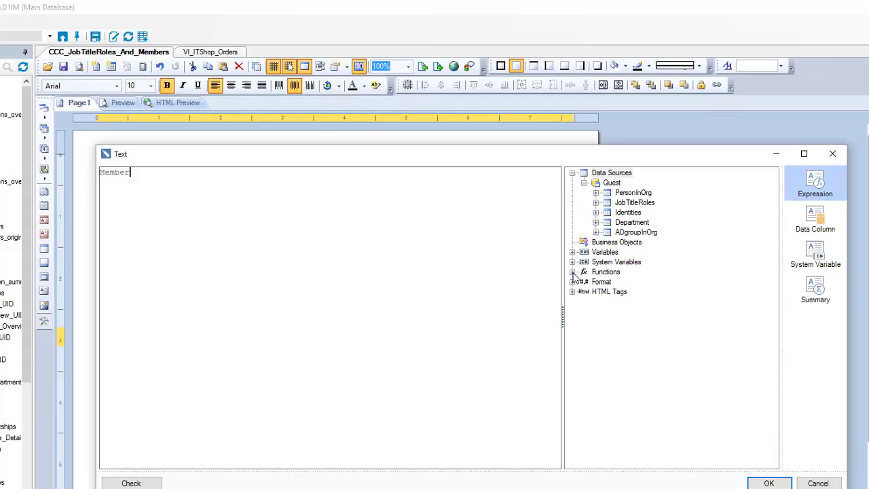
- Insert the parameterless Count() total from Functions > Totals before 'Member' and locate IIF under Programming Shortcut
left_click(573, 272)
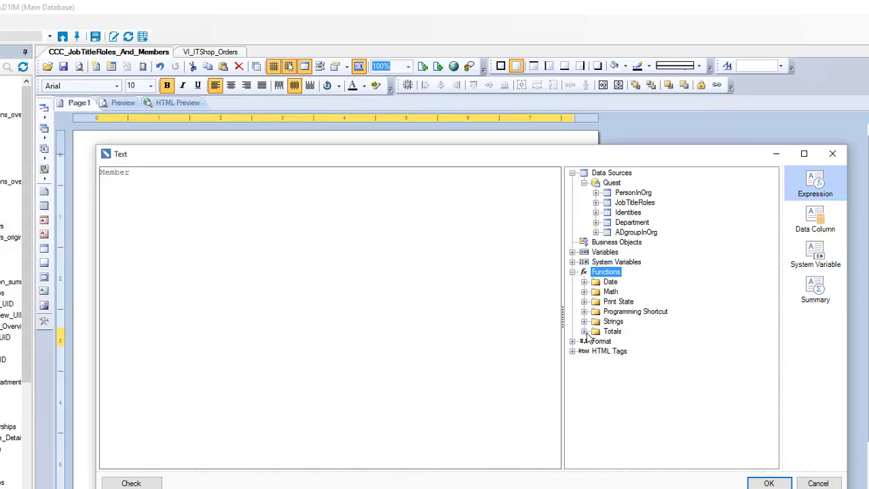
left_click(594, 331)
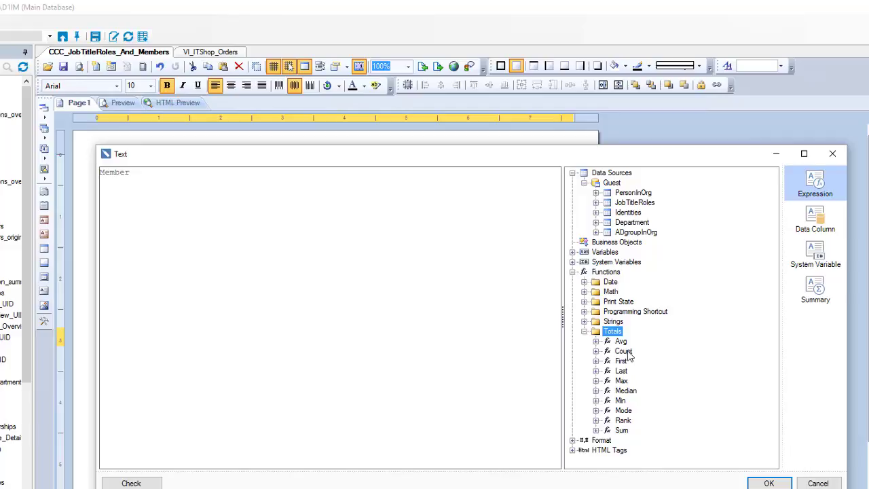
left_click(622, 350)
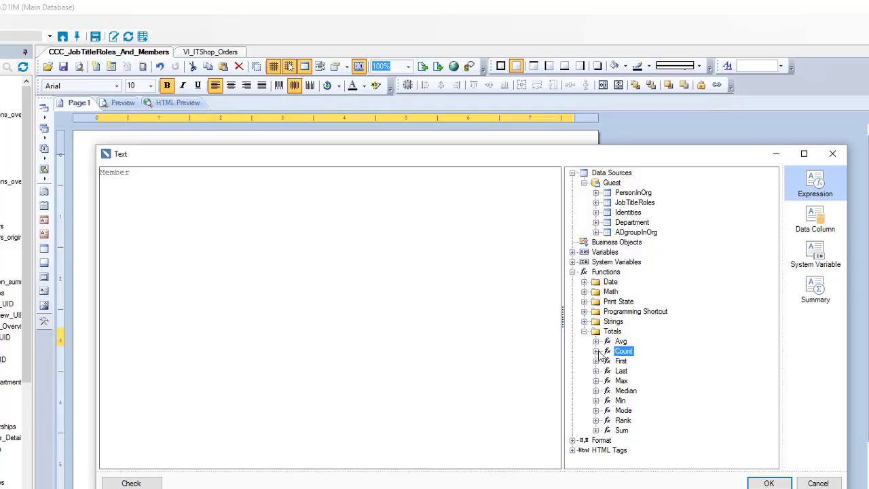
left_click(596, 350)
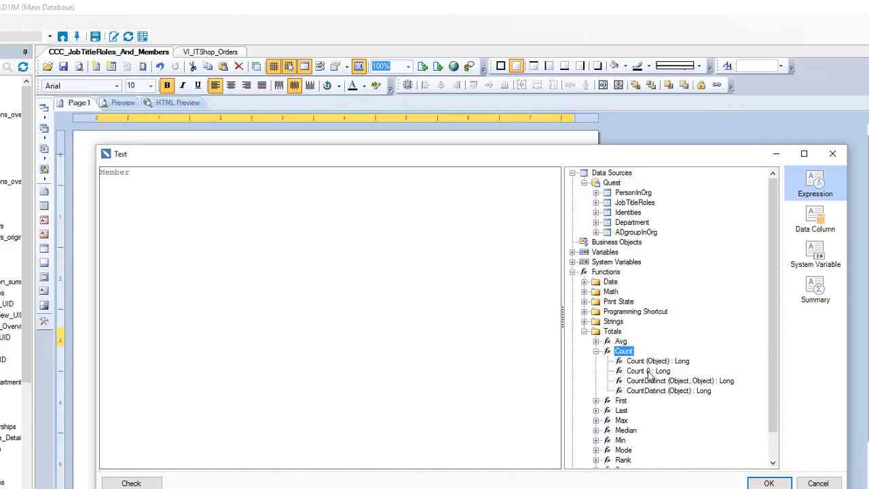
left_click(647, 370)
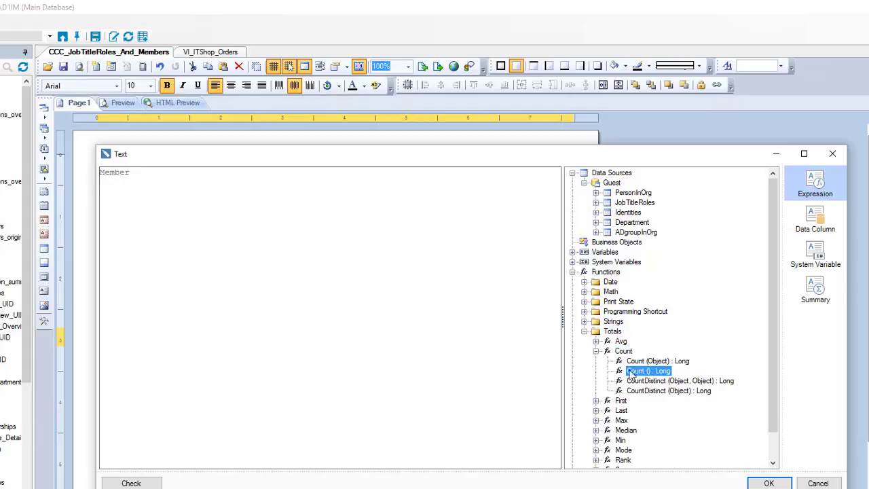
left_click(119, 171)
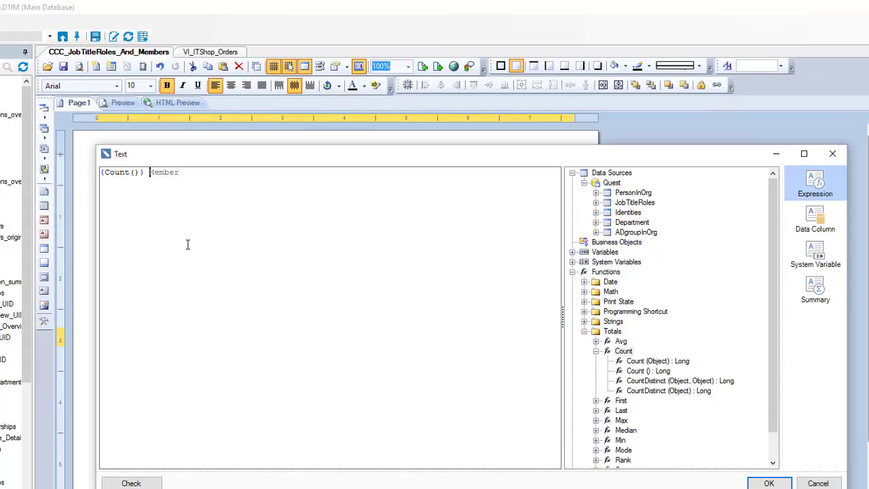
mouse_move(506, 358)
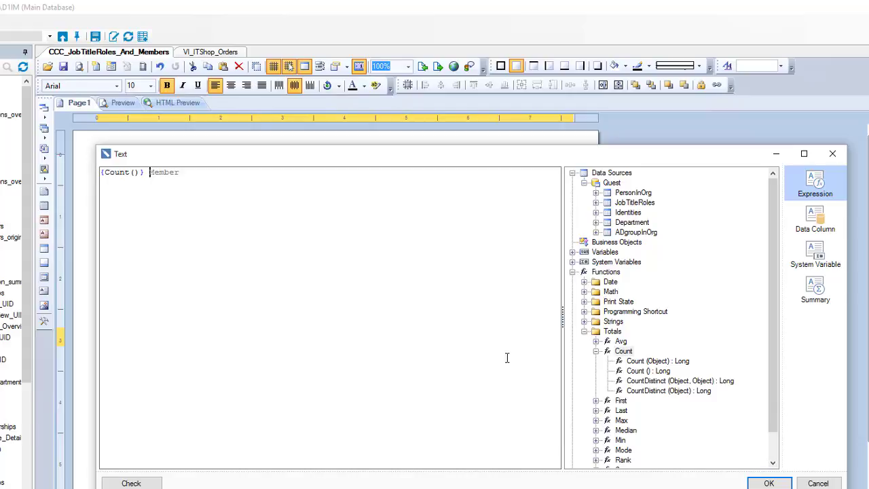
mouse_move(600, 358)
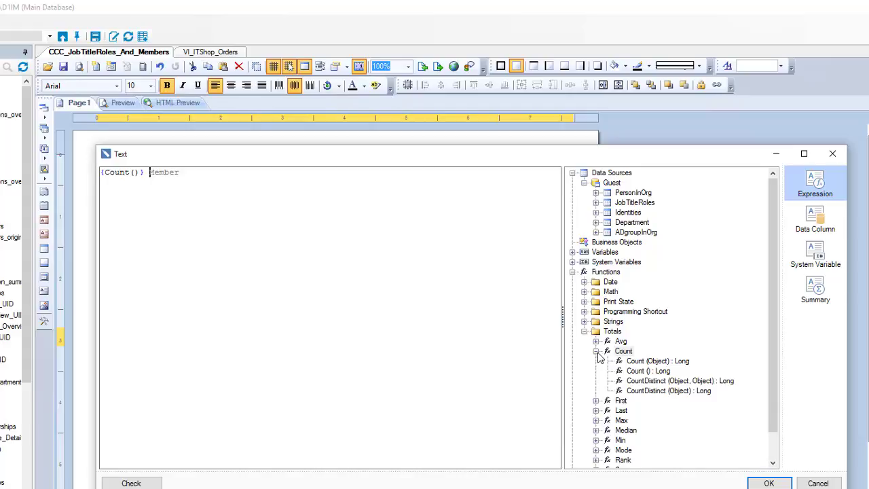
left_click(596, 350)
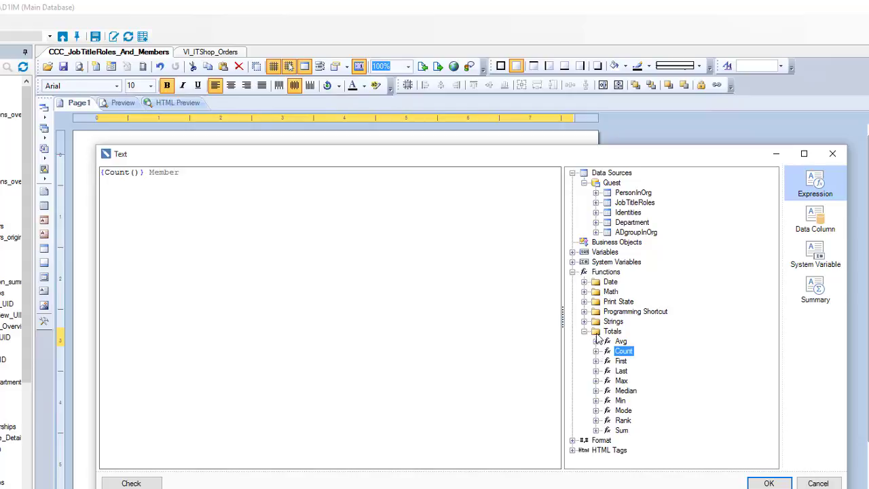
left_click(594, 311)
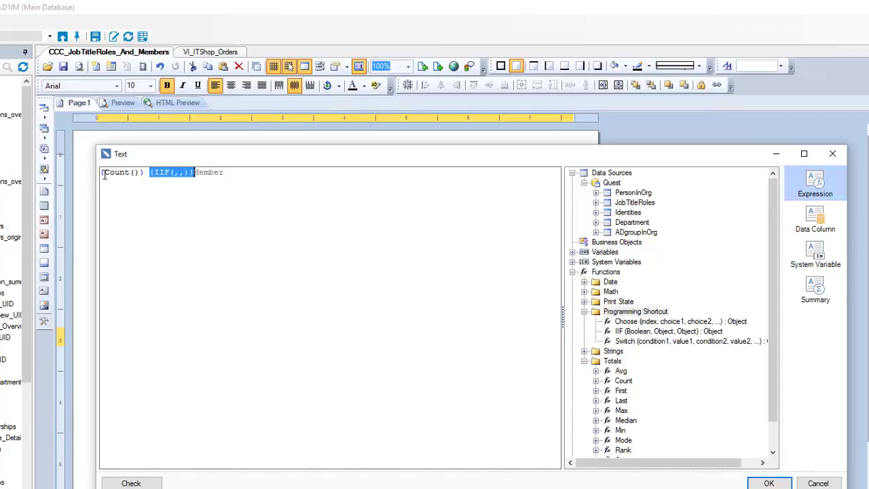
- Complete the header expression as {Count()} {IIF(Count()>1,"Members","Member")}
type("Count()")
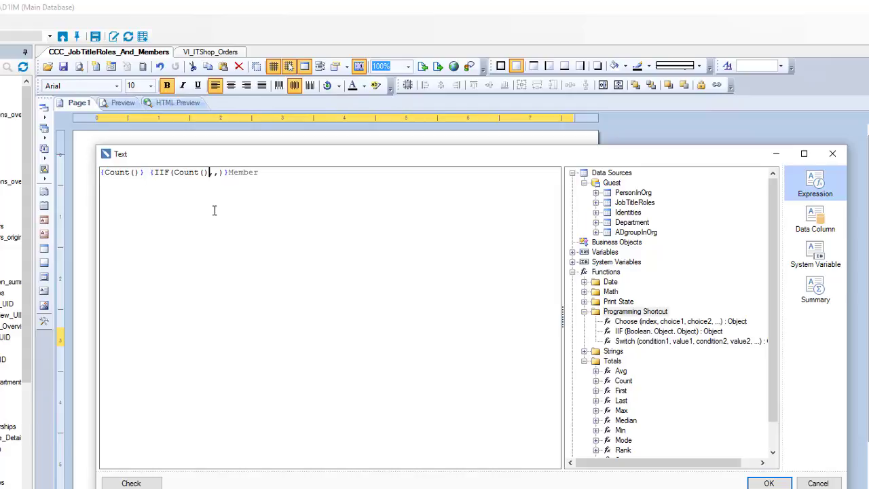
type(">1")
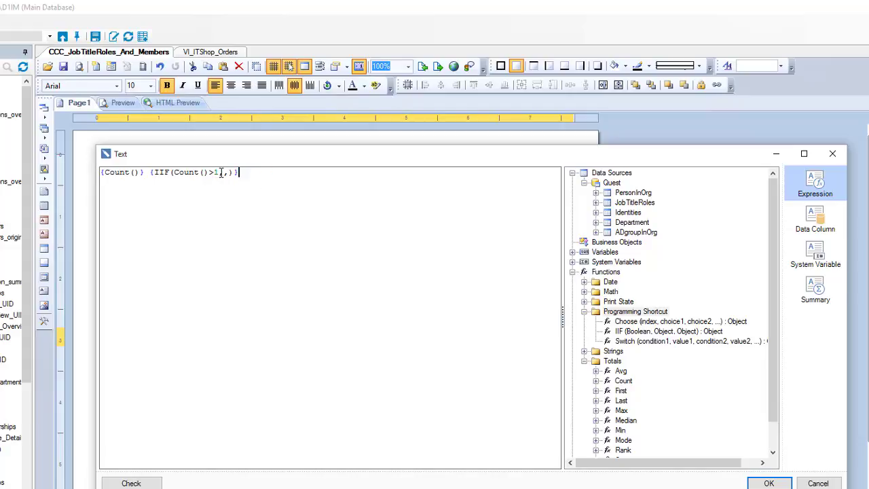
type("Member,Member")
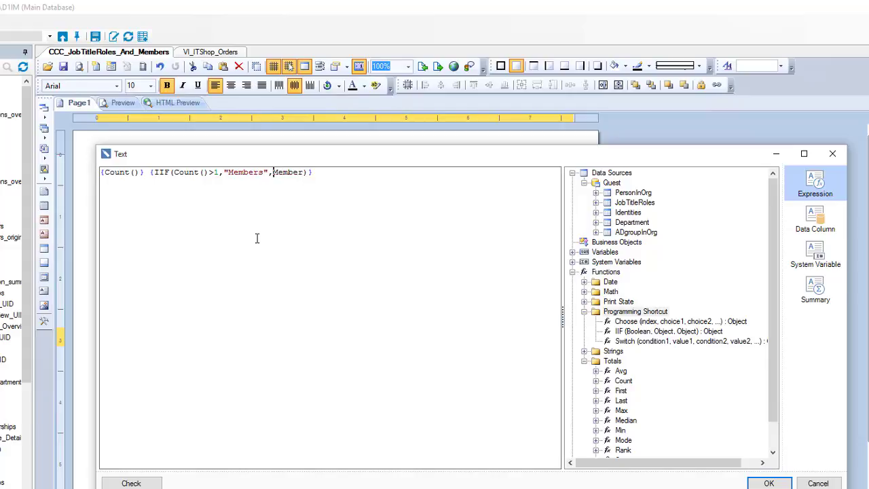
type("s")
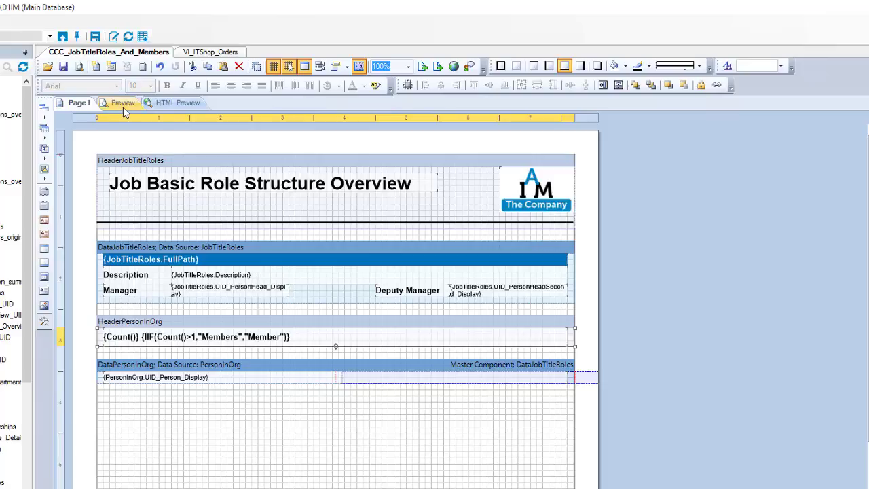
left_click(123, 103)
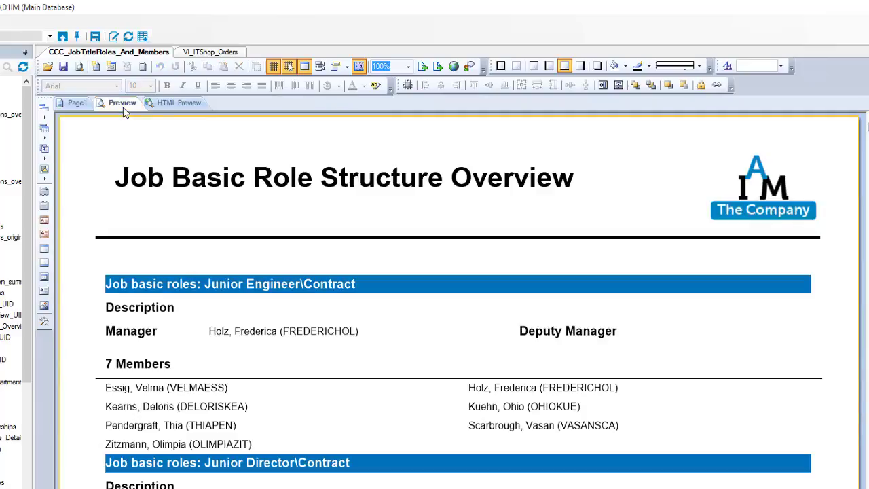
mouse_move(150, 352)
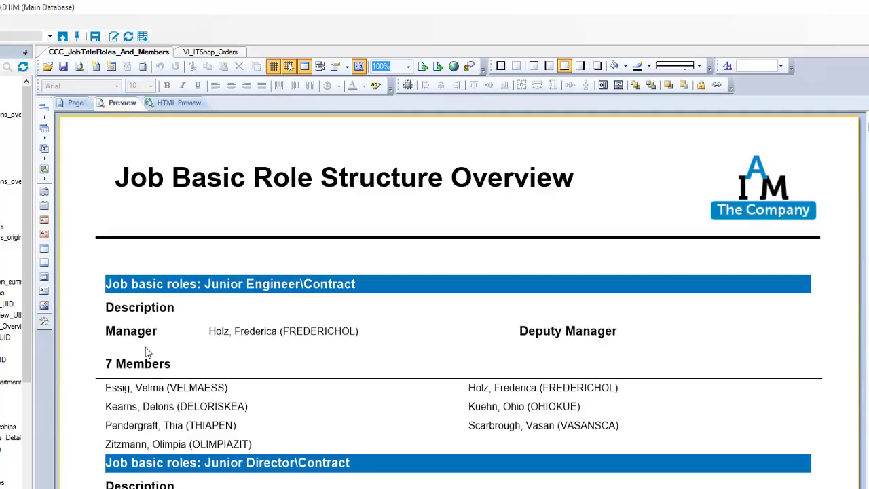
scroll("down", 3)
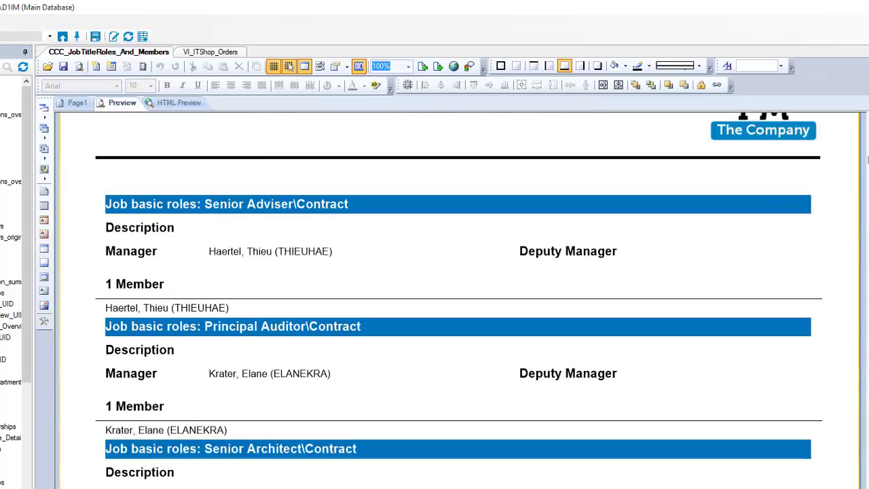
mouse_move(216, 359)
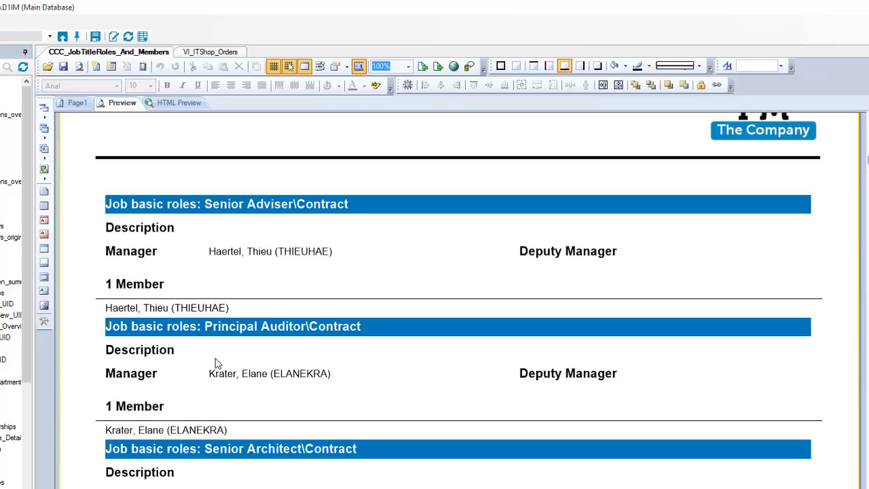
mouse_move(123, 327)
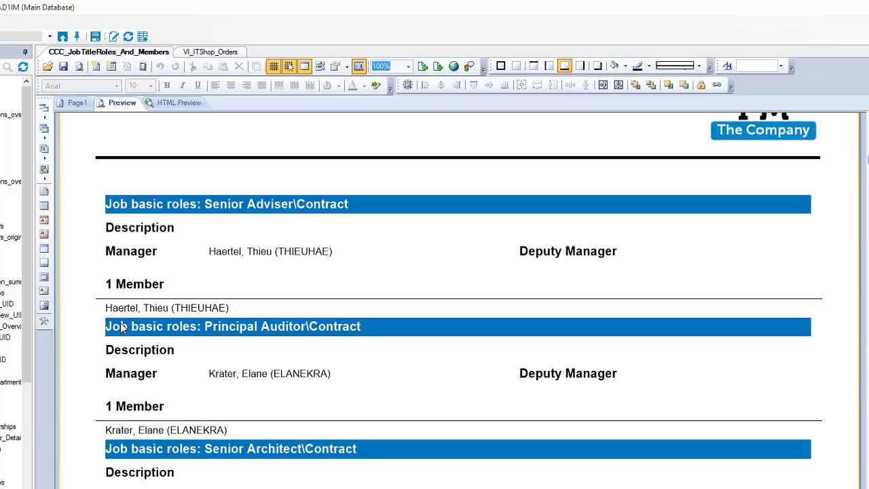
mouse_move(157, 315)
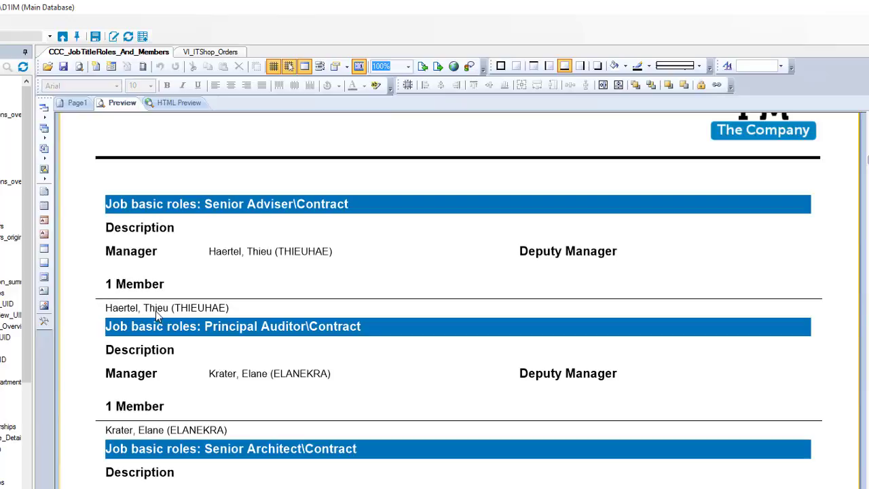
mouse_move(182, 327)
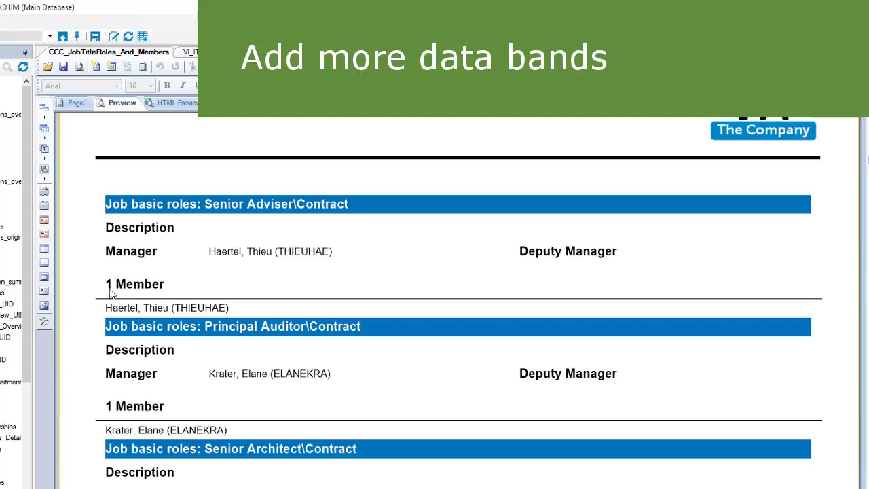
left_click(79, 103)
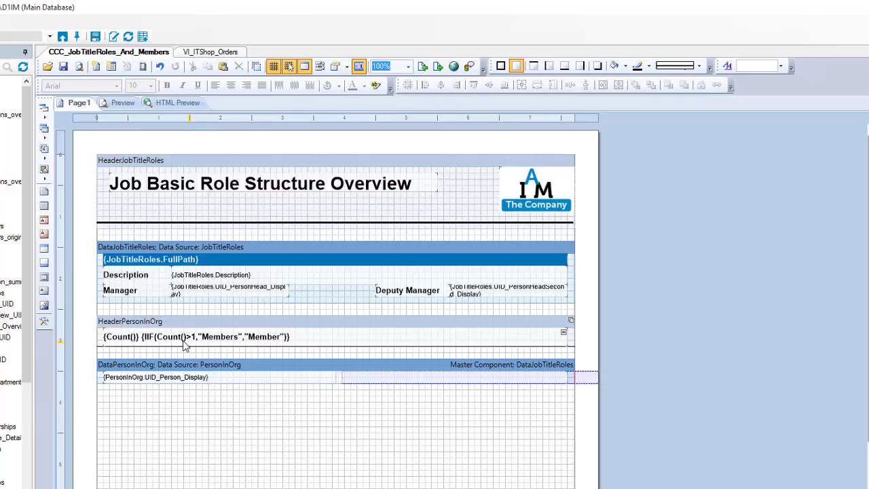
- Add 'assigned' to the member header expression and confirm it
double_click(195, 336)
type("{Count()} assigned {IIF(Count()>1,\"members\",\"member\")}")
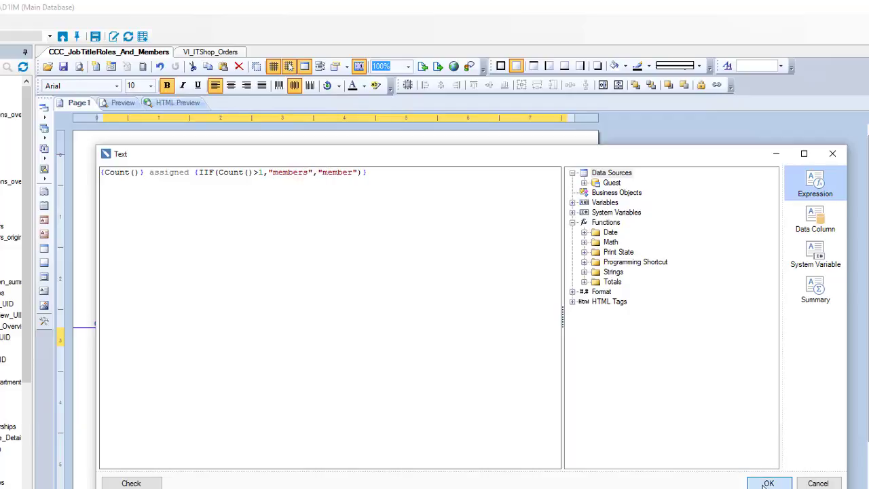
left_click(768, 483)
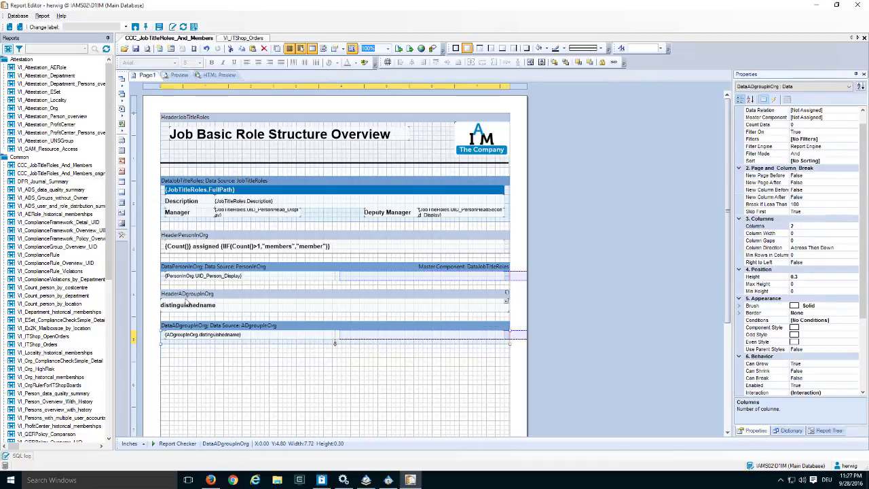
- Give the ADgroupInOrg header a {Count()} assigned Active Directory group(s) IIF expression and confirm it
double_click(249, 245)
type("{Count()} assigned Active Directory {IIF(Count()>1,\"groups\",\"gr\")}")
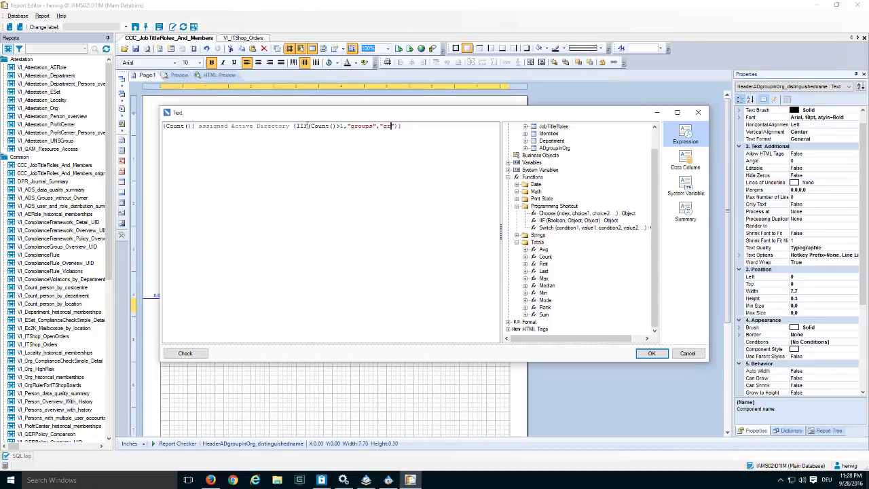
left_click(652, 353)
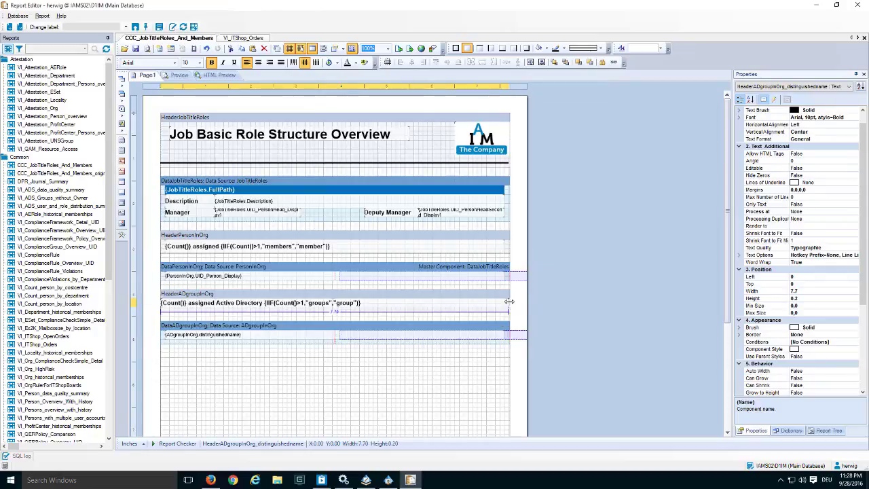
left_click(179, 75)
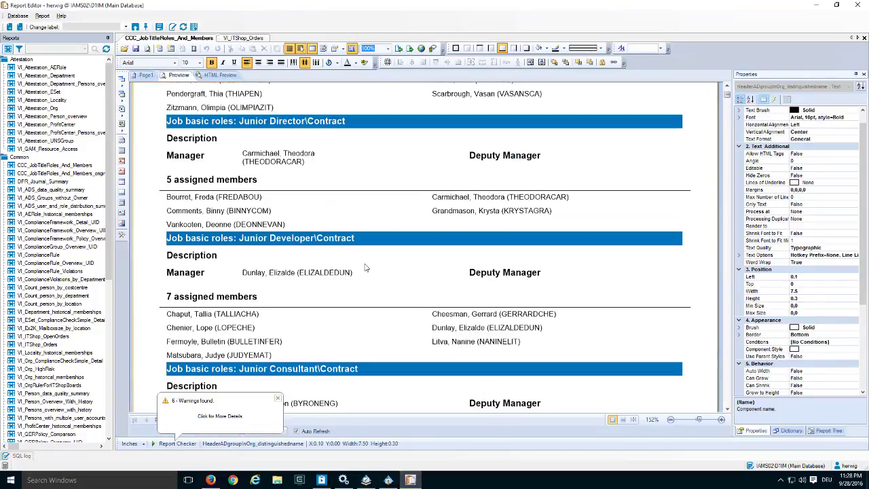
mouse_move(359, 323)
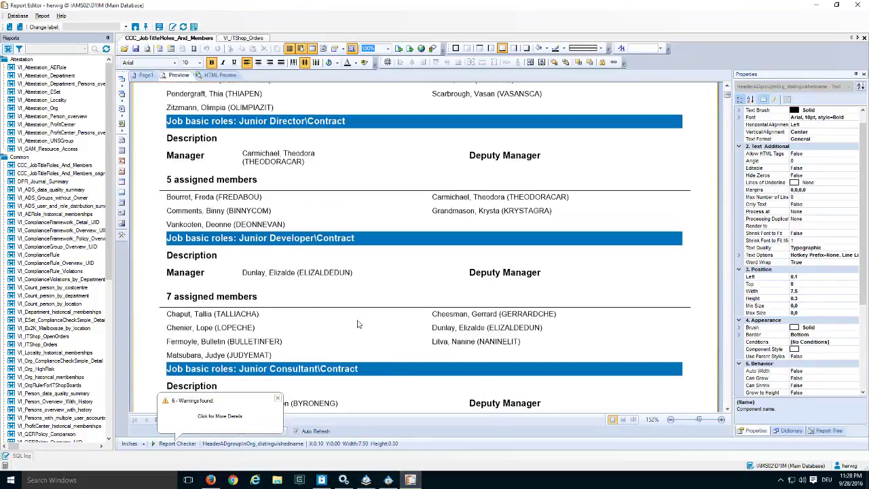
left_click(147, 75)
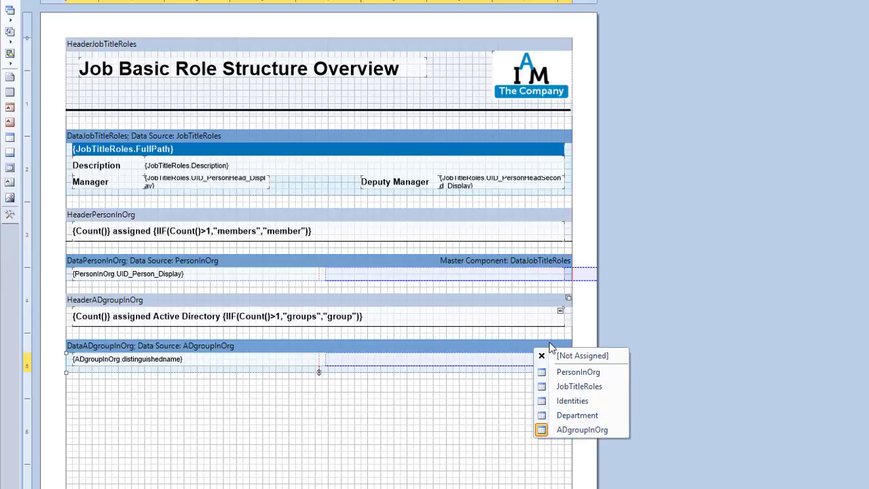
- Set the DataADgroupInOrg band's master component to DataJobTitleRoles, leaving its data source unchanged
left_click(581, 429)
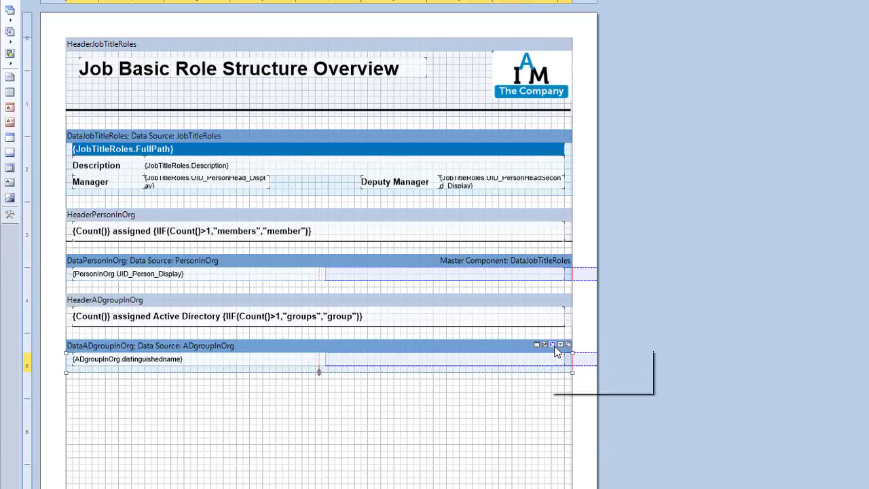
left_click(551, 345)
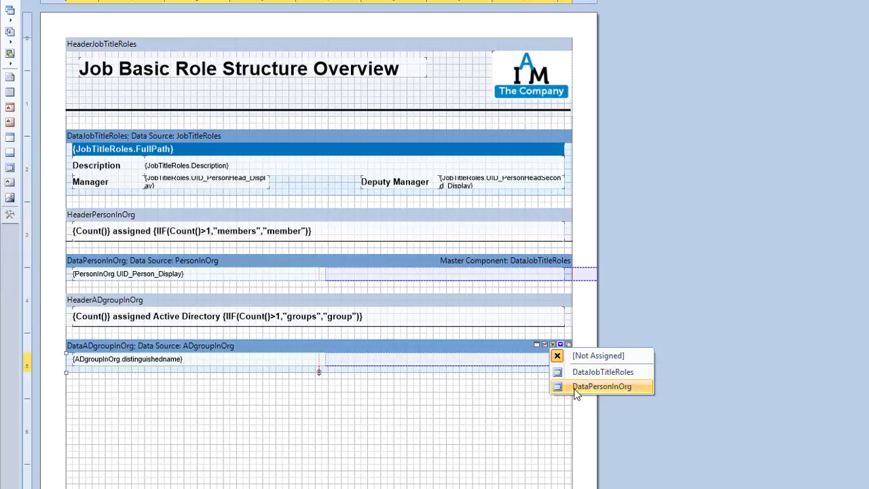
mouse_move(581, 372)
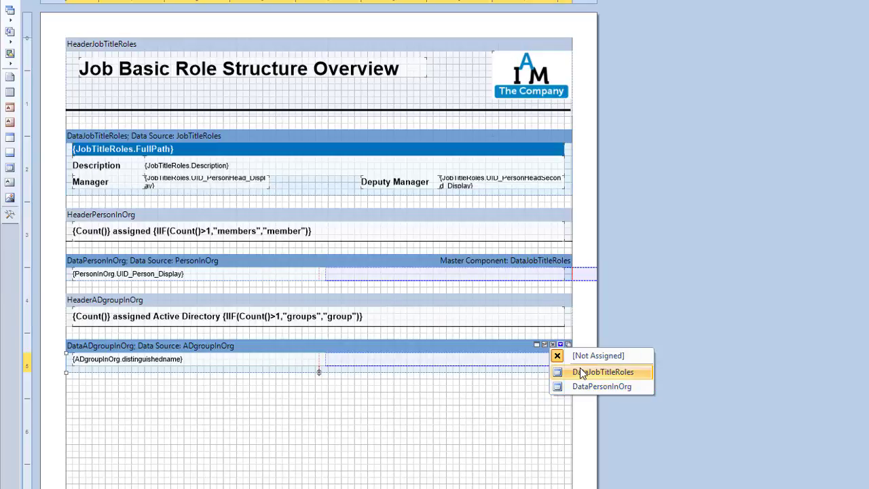
mouse_move(600, 385)
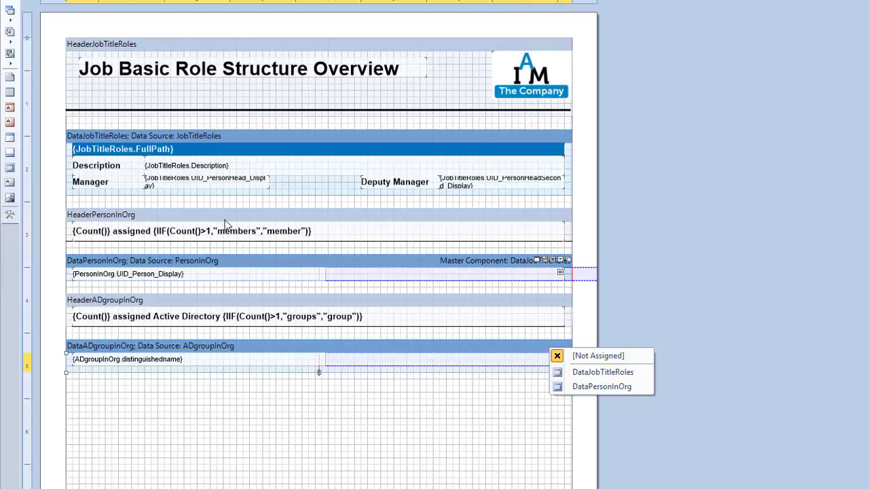
mouse_move(603, 372)
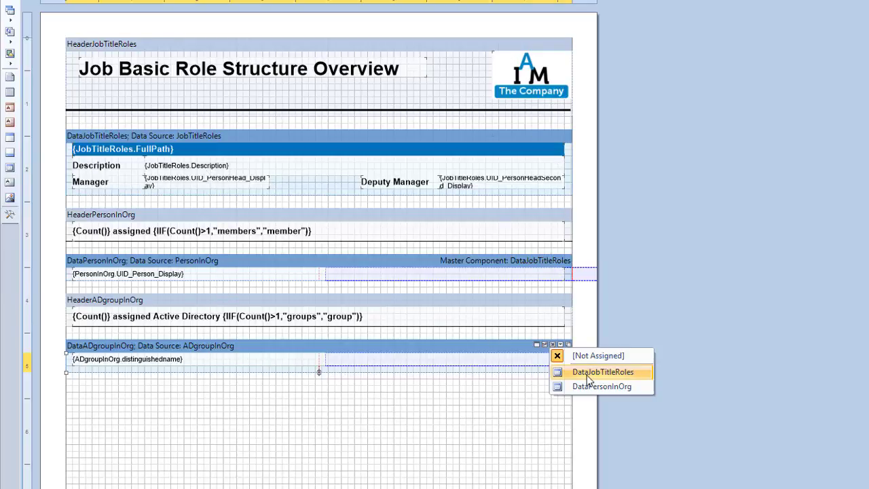
left_click(601, 372)
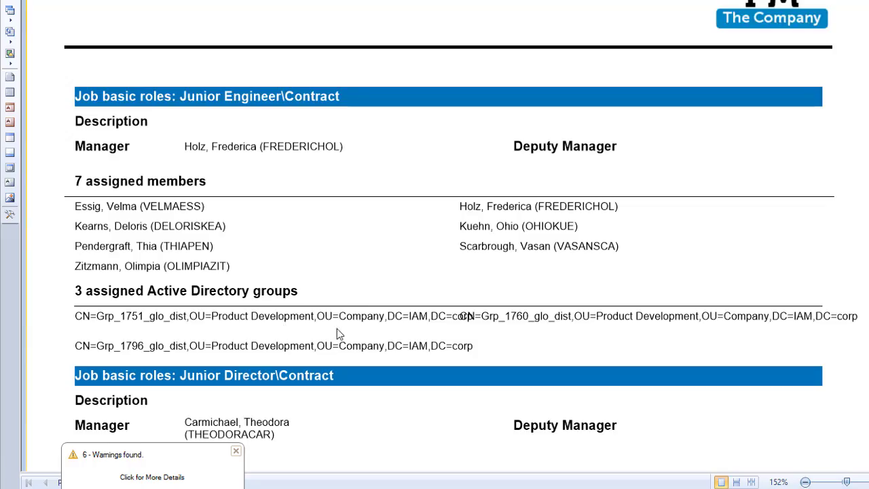
mouse_move(663, 331)
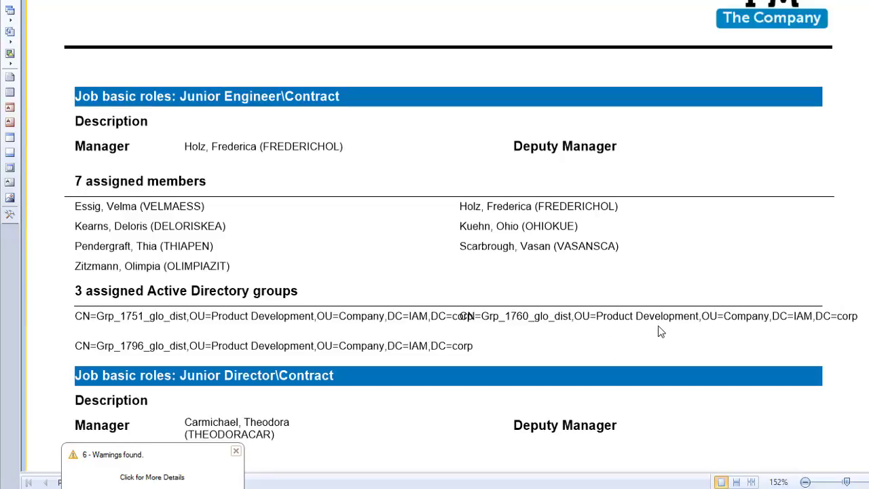
mouse_move(588, 320)
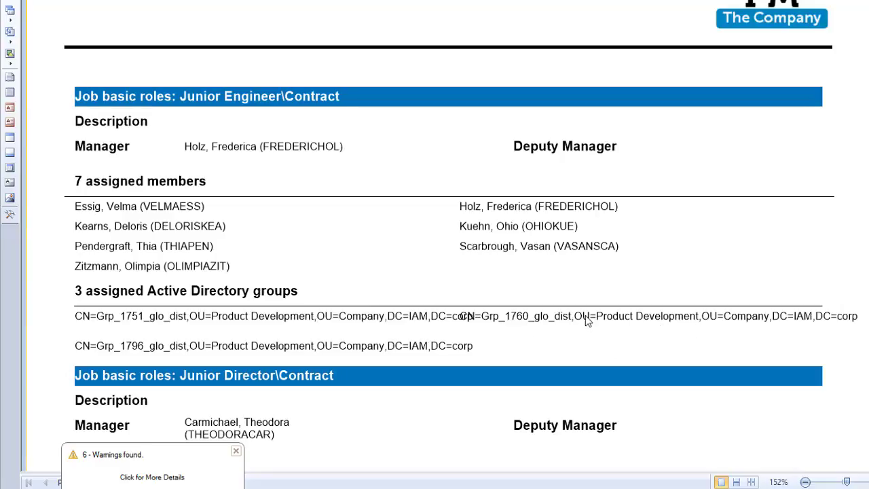
mouse_move(328, 327)
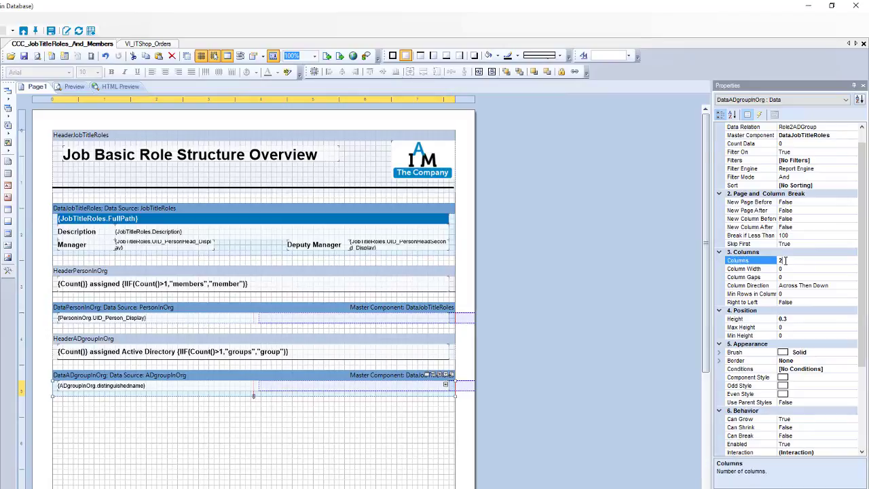
- Apply Columns 0 for the group band, verify one-column groups in the preview and return to Page1
left_click(74, 87)
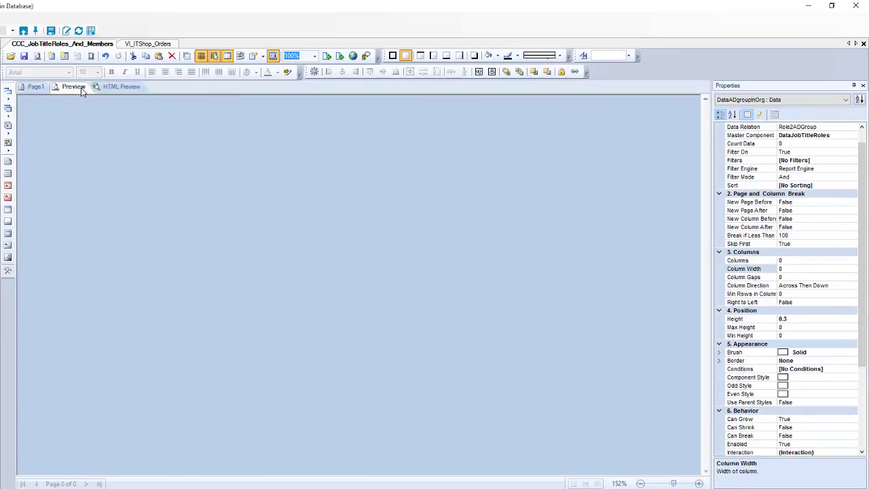
left_click(74, 87)
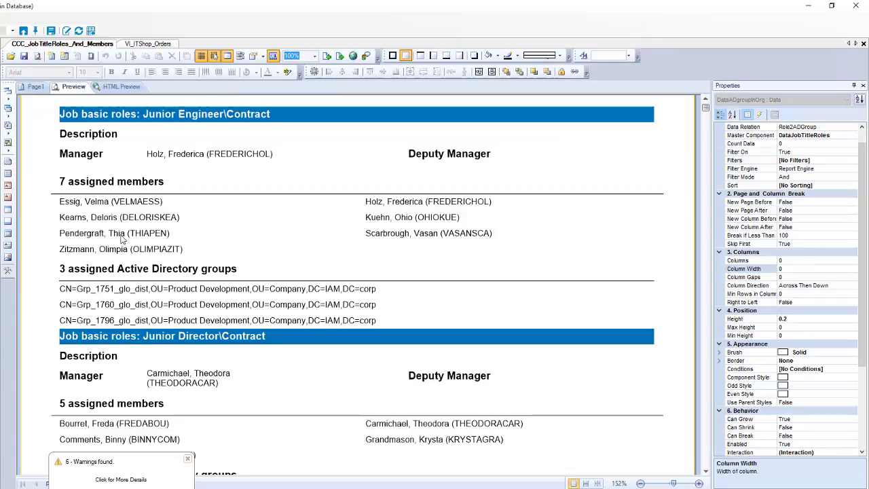
mouse_move(169, 323)
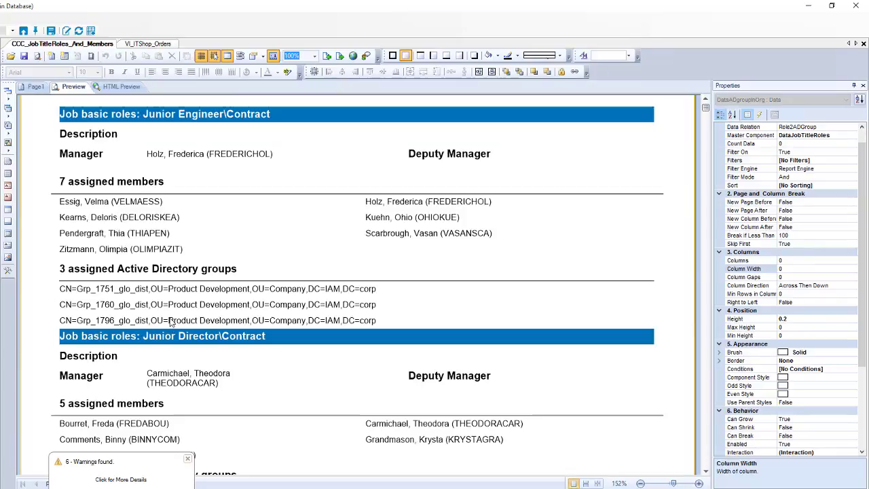
scroll("down", 3)
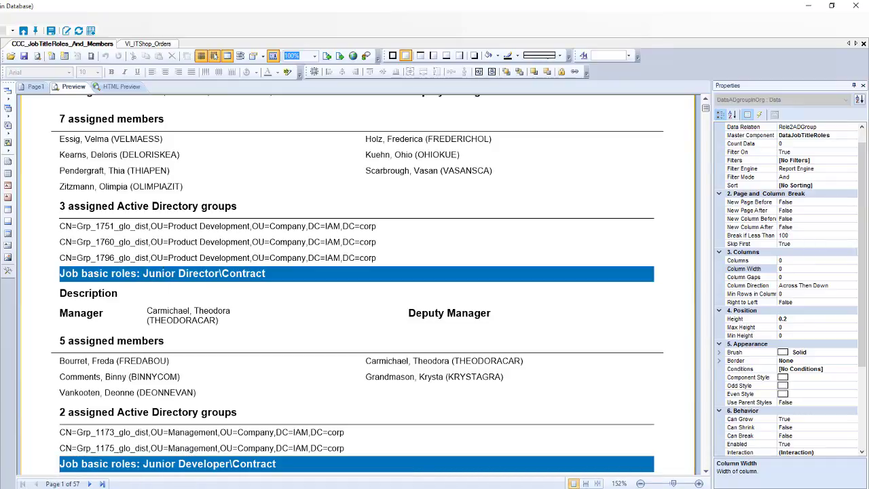
left_click(38, 86)
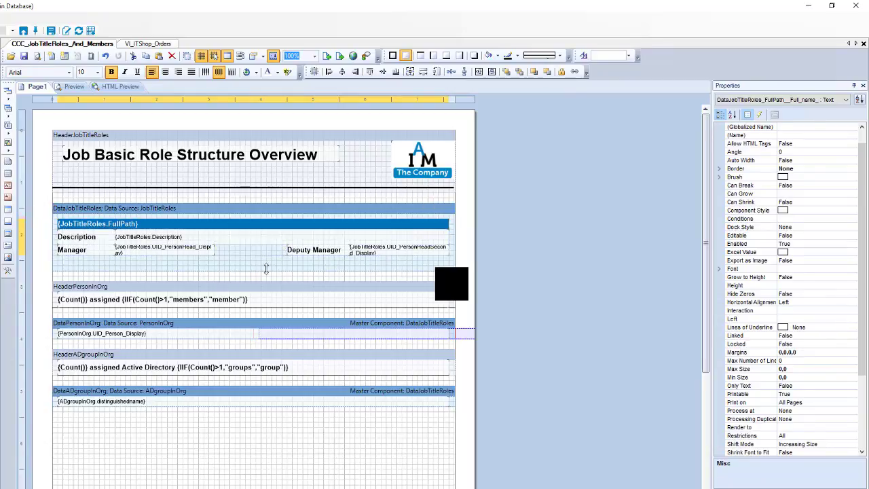
- Reduce the DataJobTitleRoles band height and preview the tighter job role layout
left_click(114, 207)
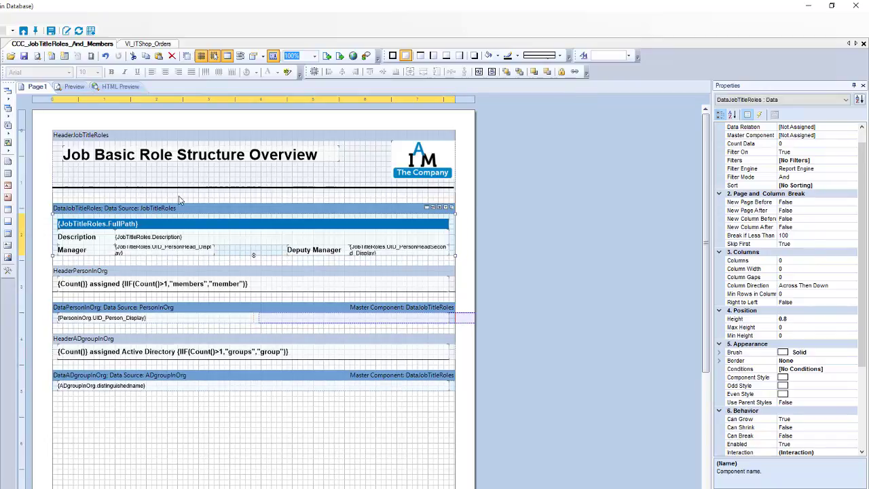
left_click(73, 87)
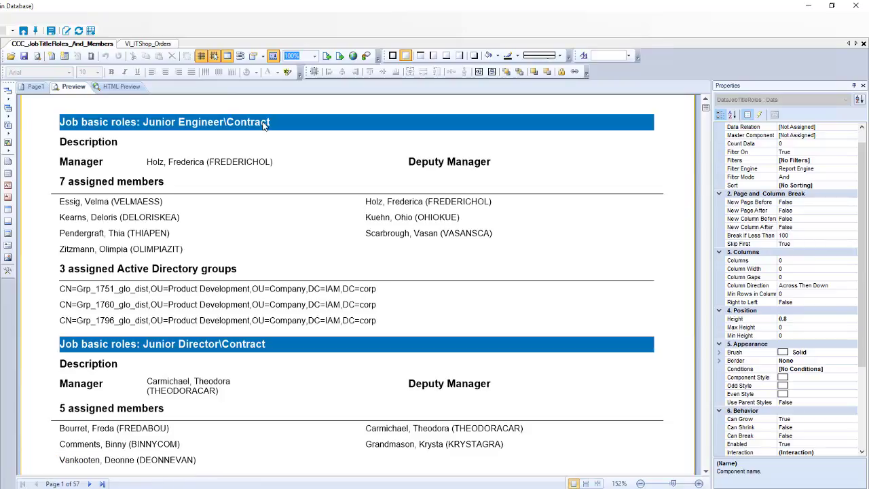
mouse_move(405, 99)
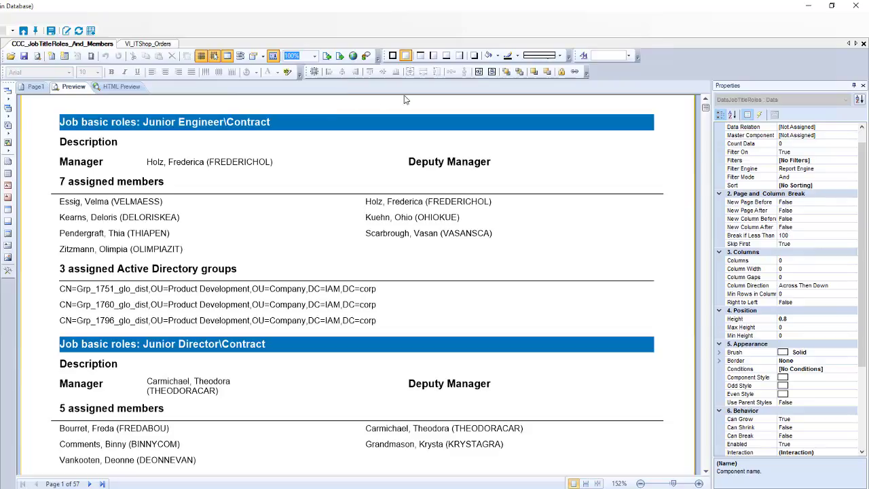
mouse_move(659, 280)
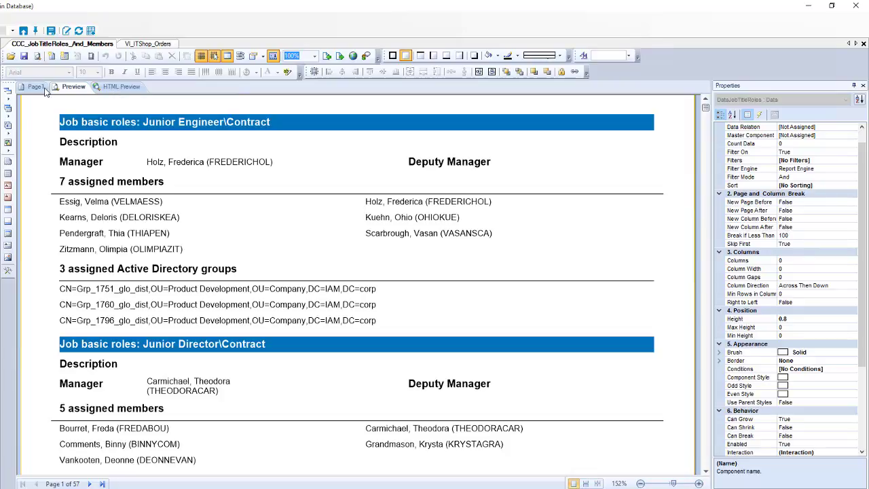
- Back on Page1, set the HeaderPersonInOrg heading text's border to Bottom
left_click(38, 87)
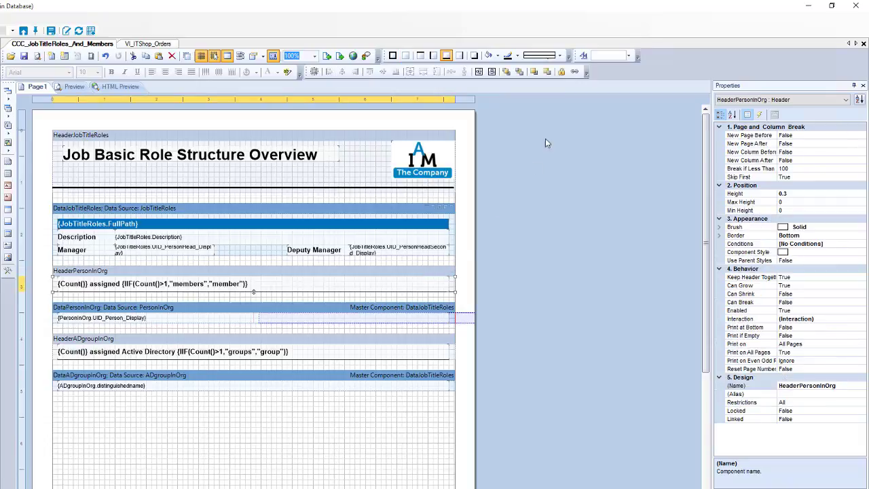
left_click(405, 55)
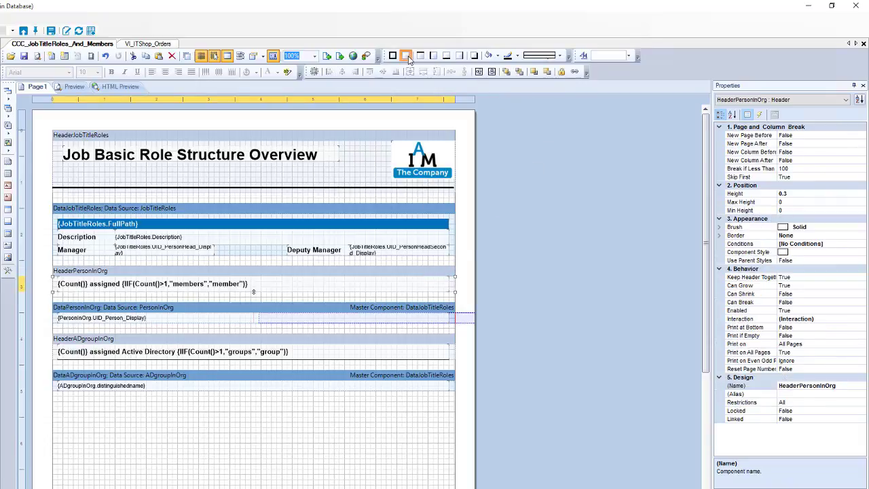
left_click(152, 284)
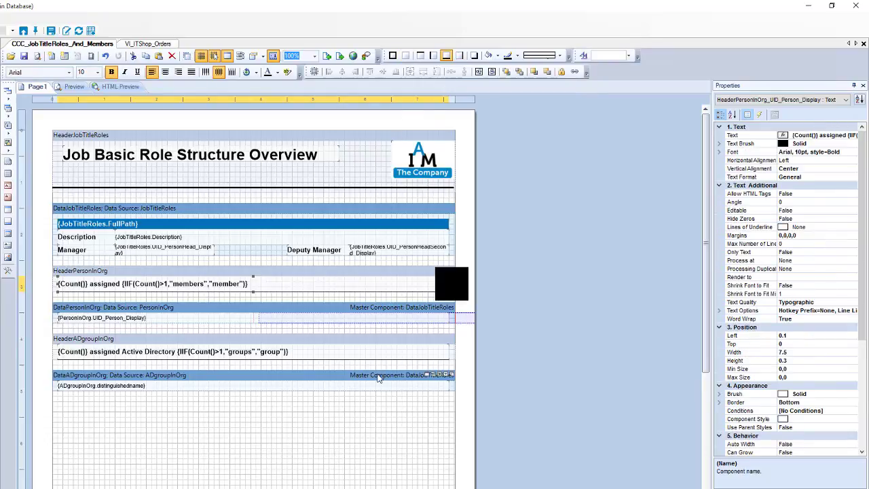
- Preview the finished report and scroll through job roles with their member and group lists
left_click(74, 87)
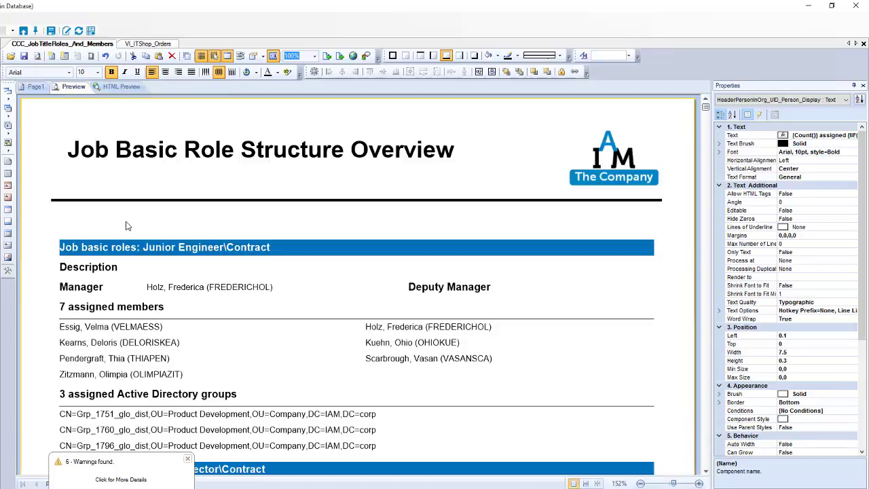
scroll("down", 3)
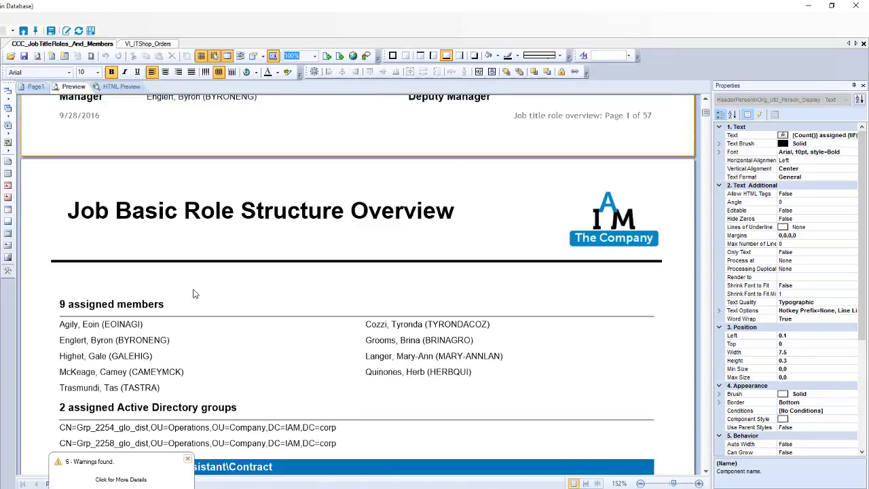
scroll("down", 3)
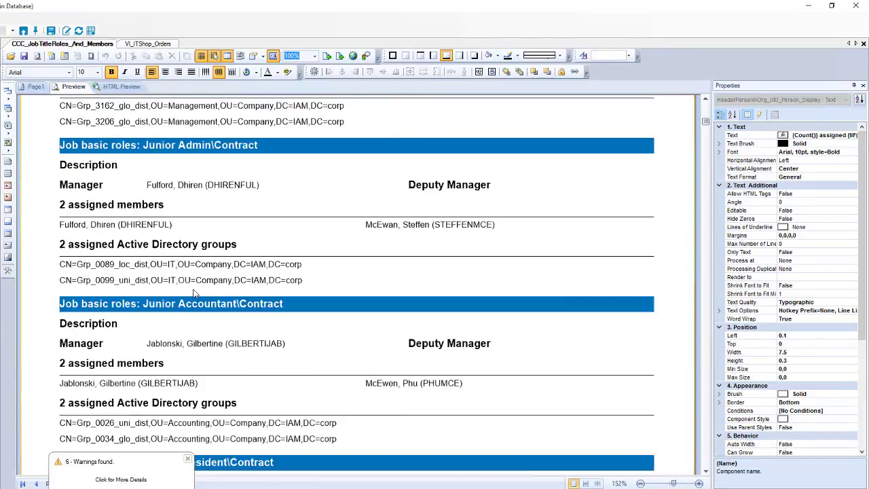
scroll("up", 3)
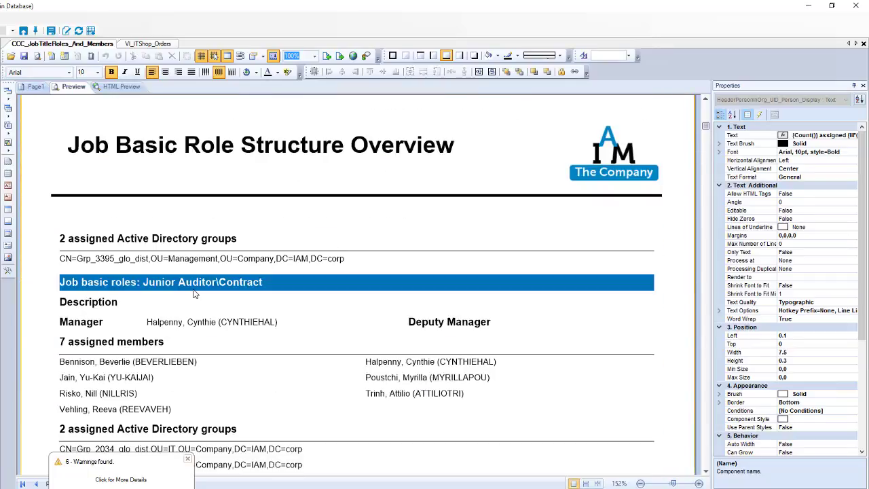
scroll("down", 3)
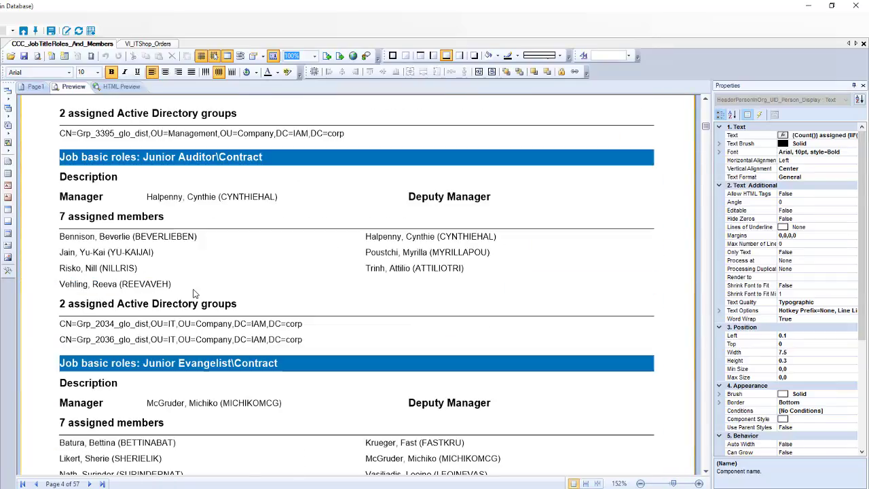
scroll("down", 3)
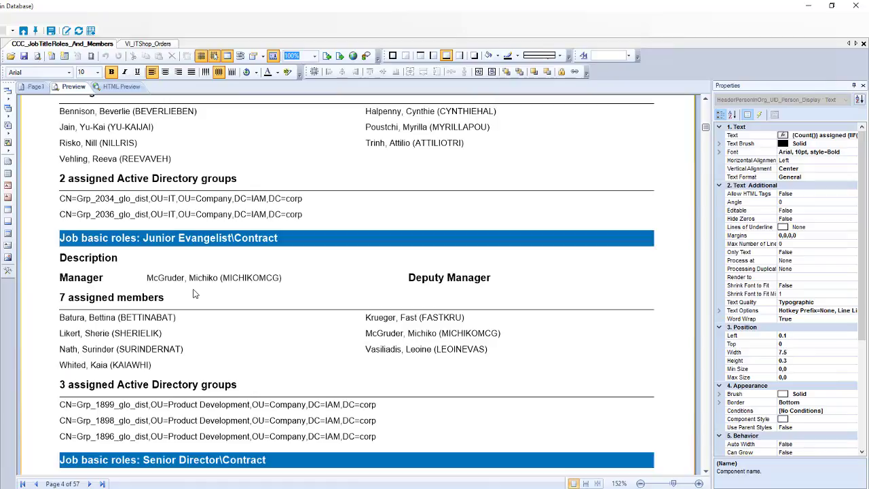